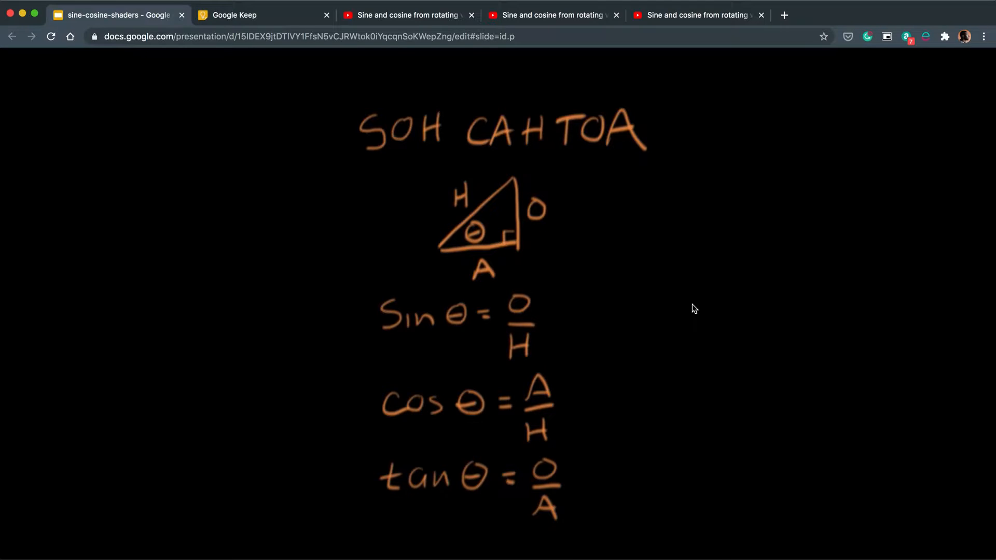
mouse_move(520, 193)
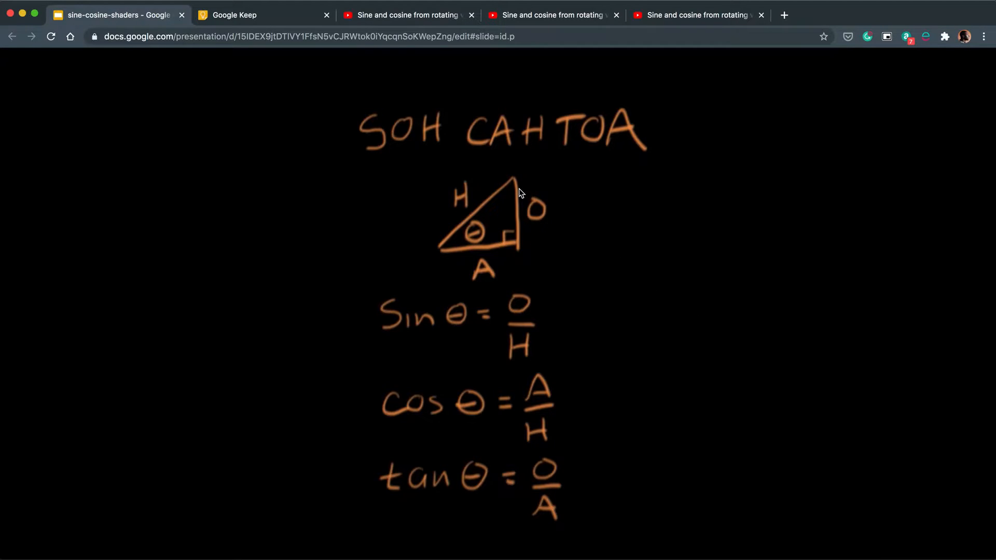
mouse_move(446, 251)
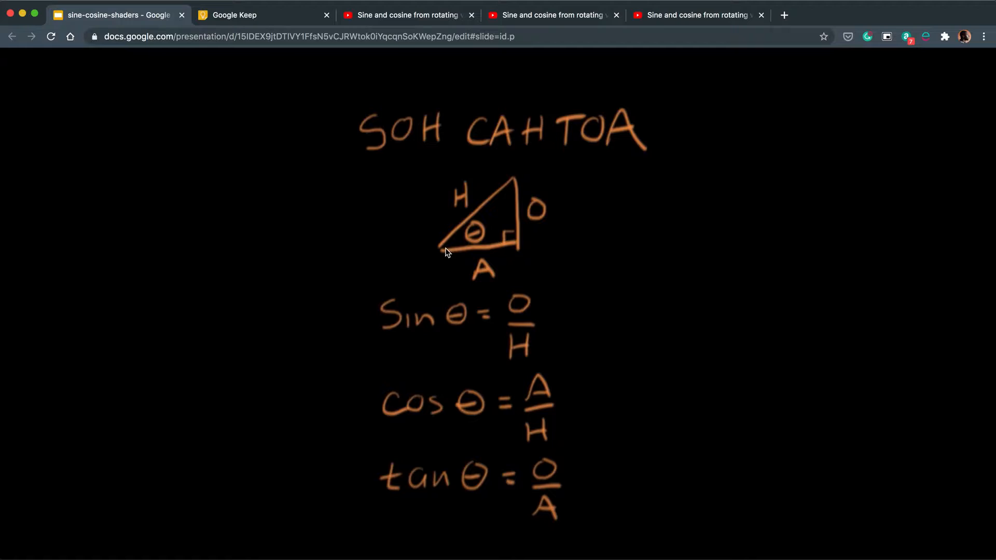
mouse_move(517, 251)
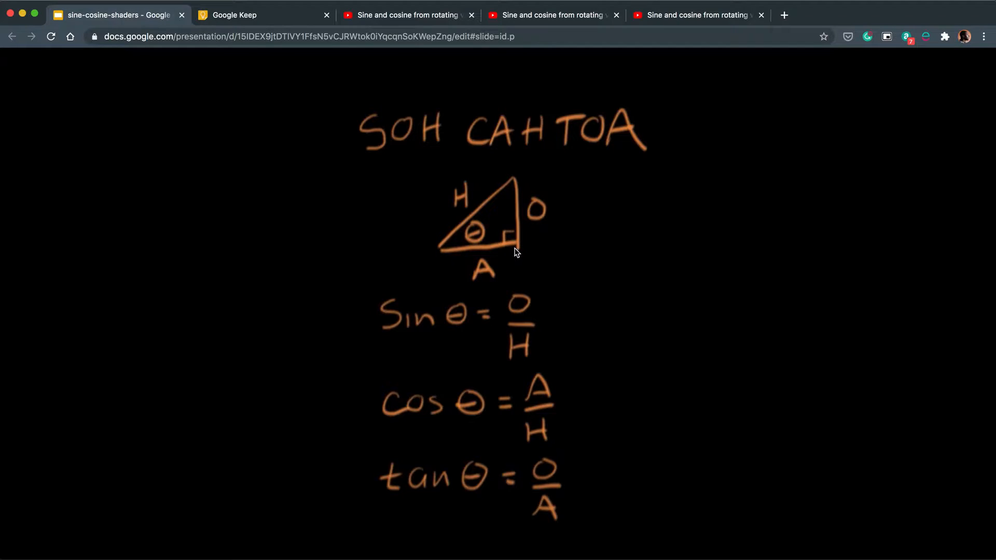
mouse_move(532, 216)
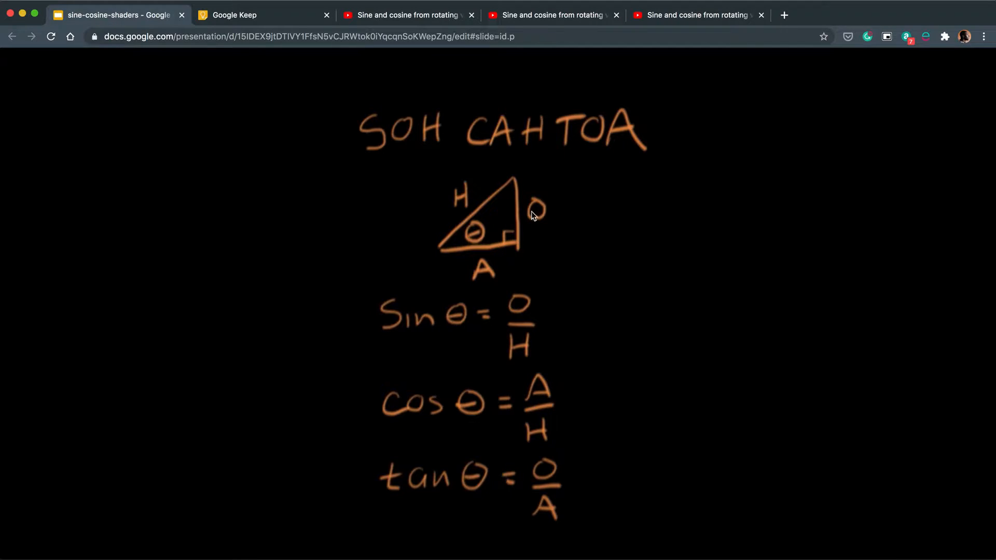
mouse_move(457, 203)
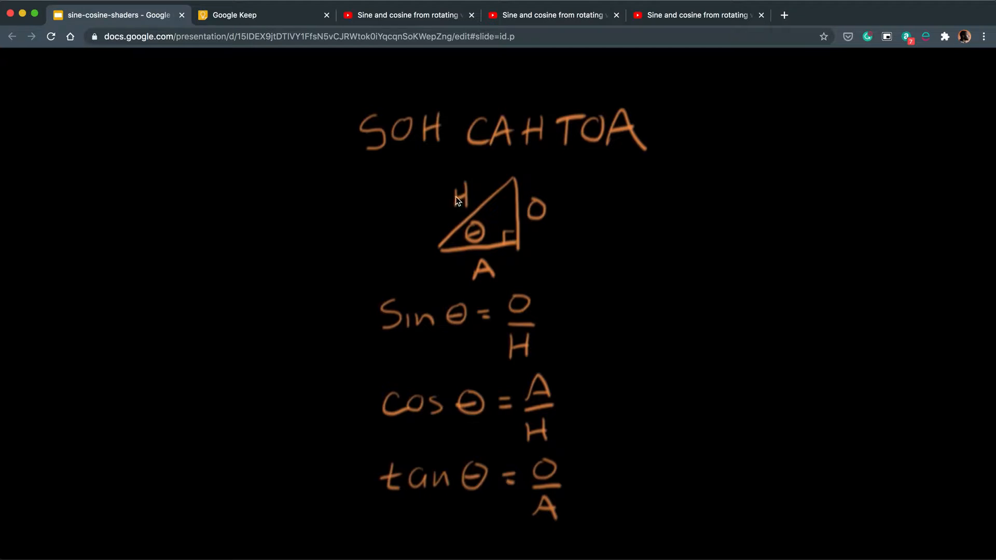
mouse_move(506, 317)
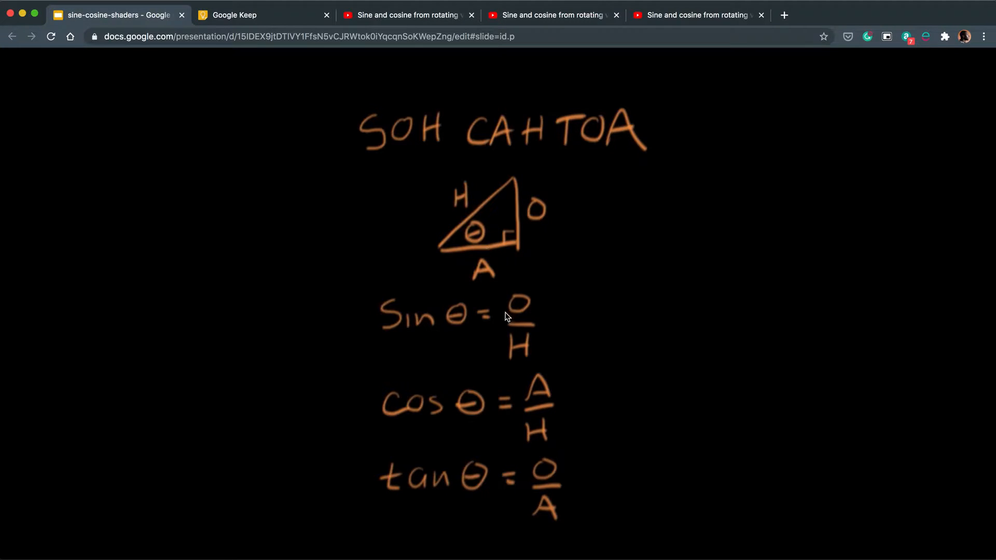
mouse_move(470, 321)
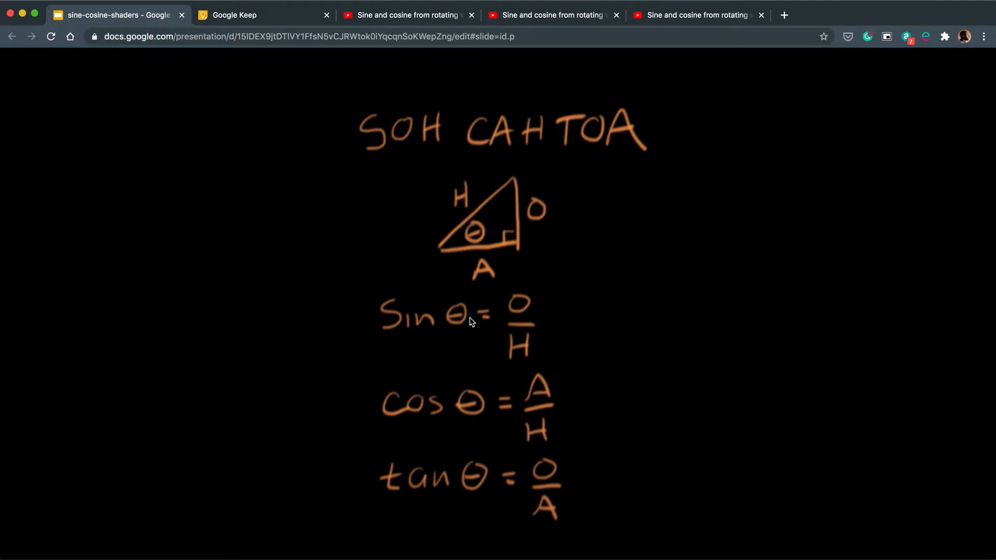
mouse_move(464, 230)
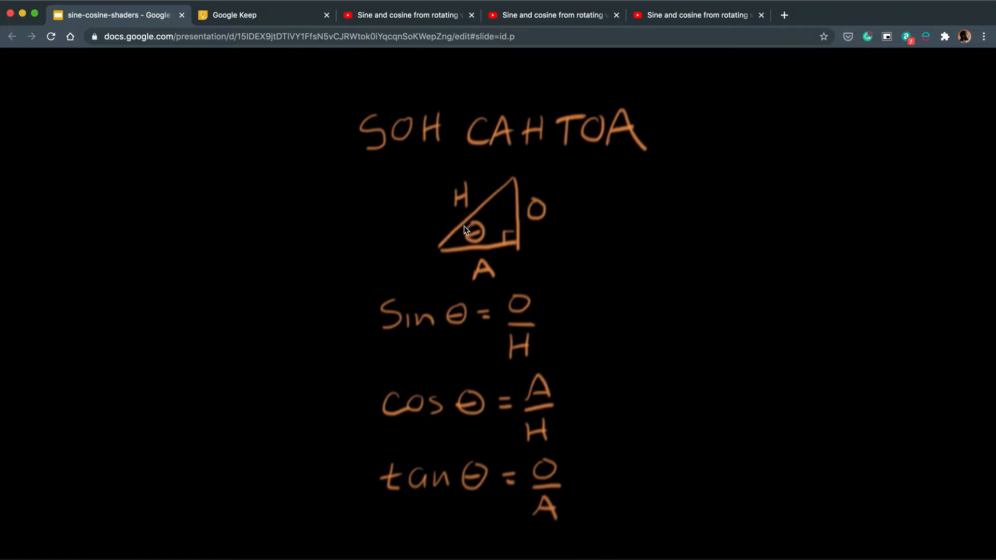
mouse_move(536, 250)
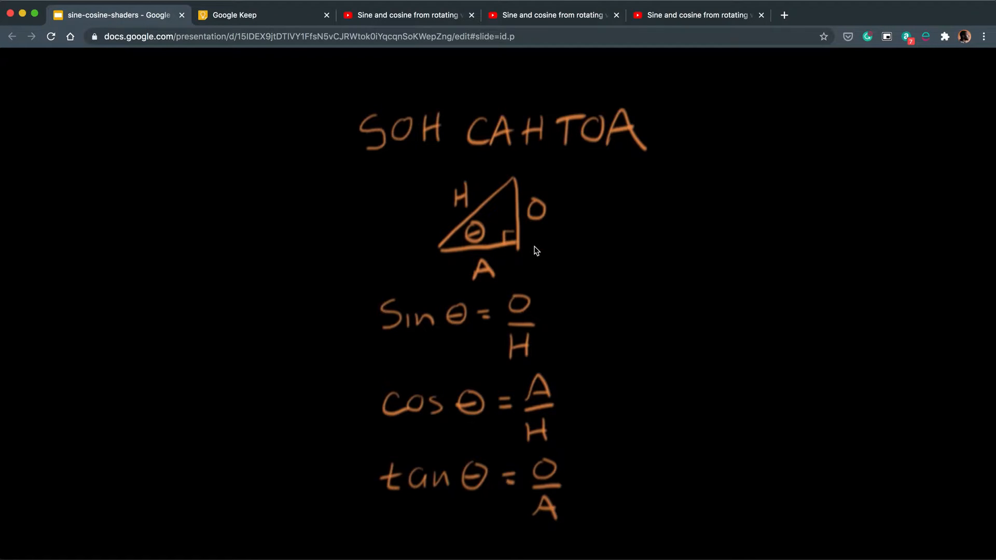
mouse_move(454, 416)
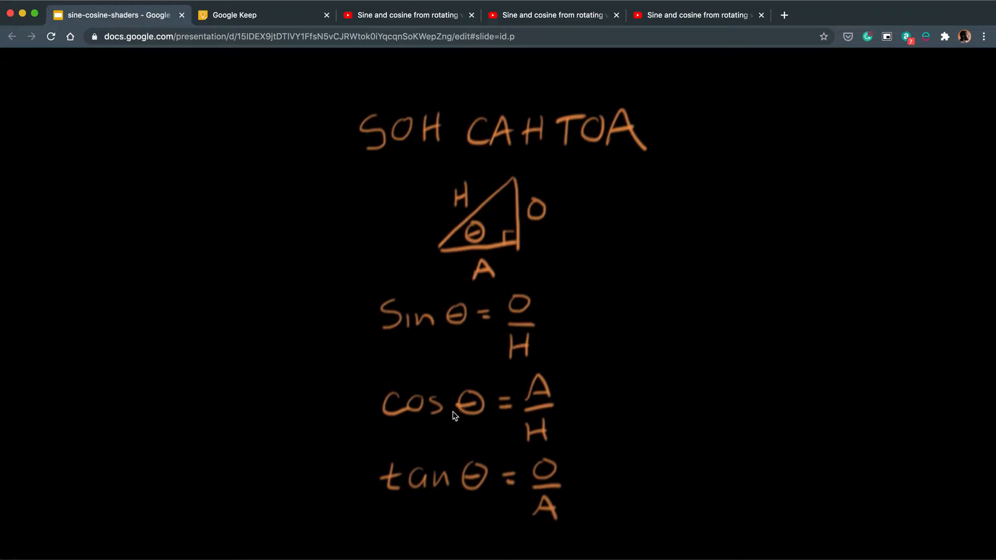
mouse_move(445, 418)
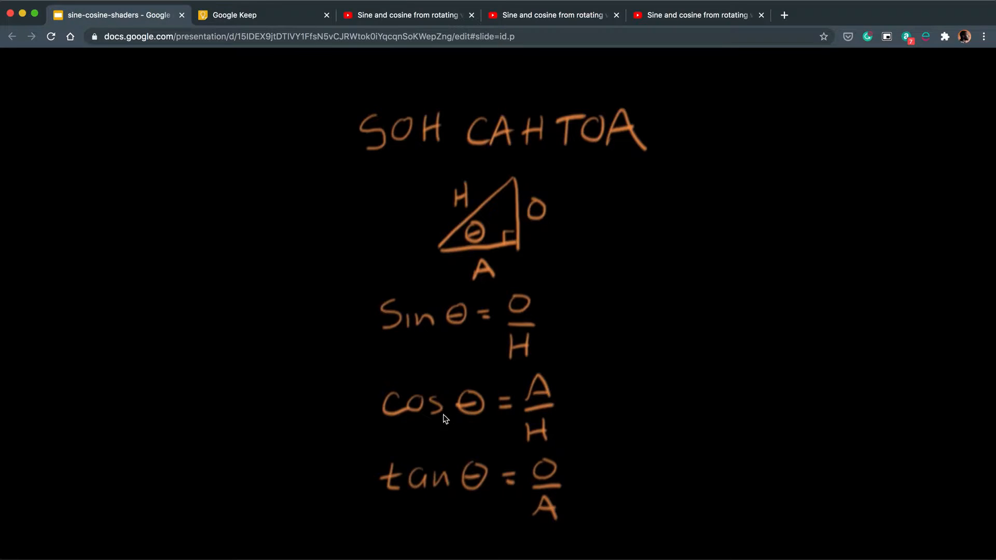
mouse_move(472, 415)
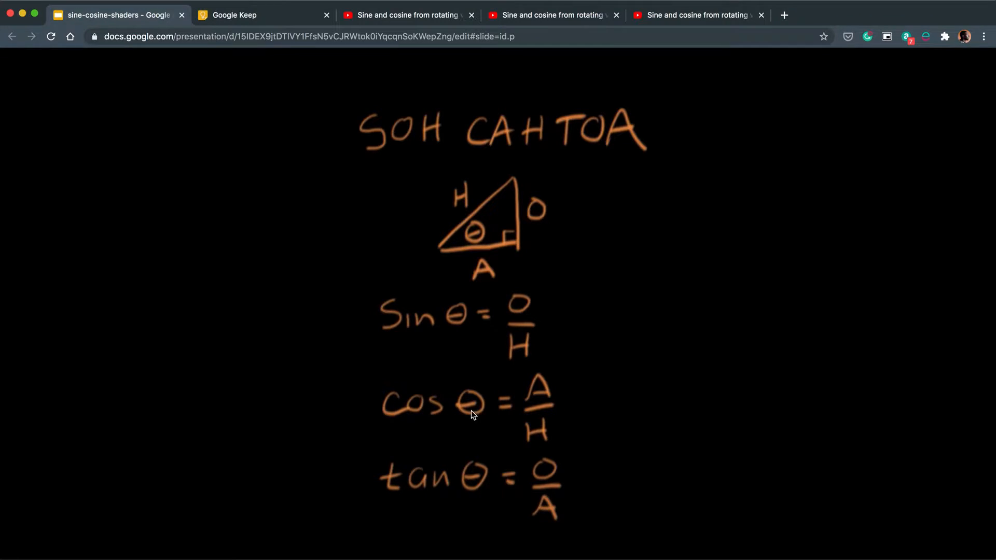
mouse_move(477, 412)
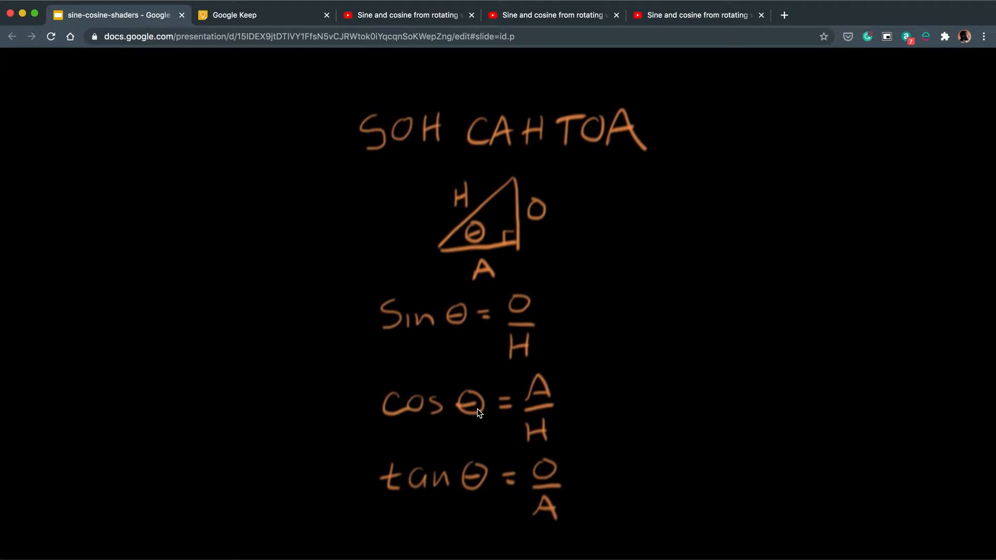
mouse_move(496, 396)
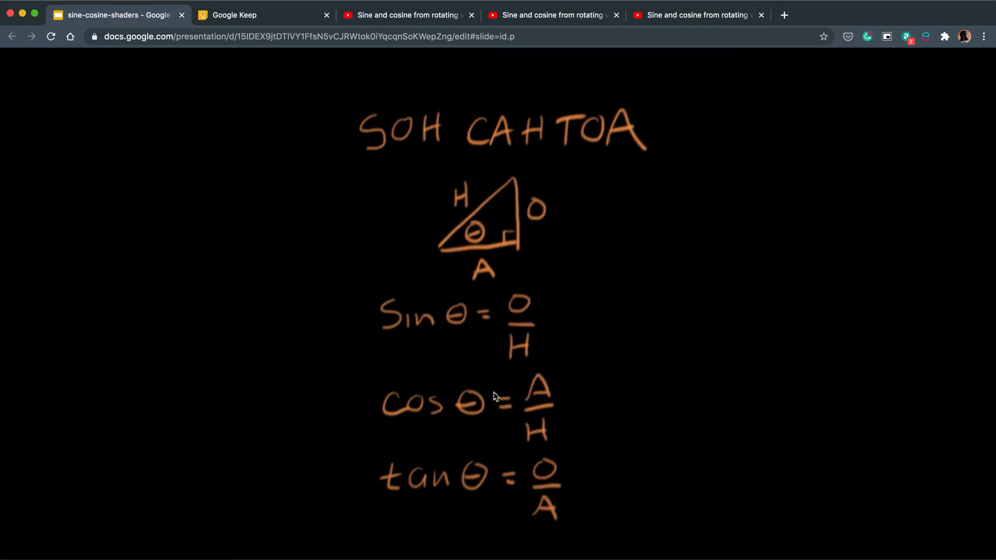
mouse_move(532, 356)
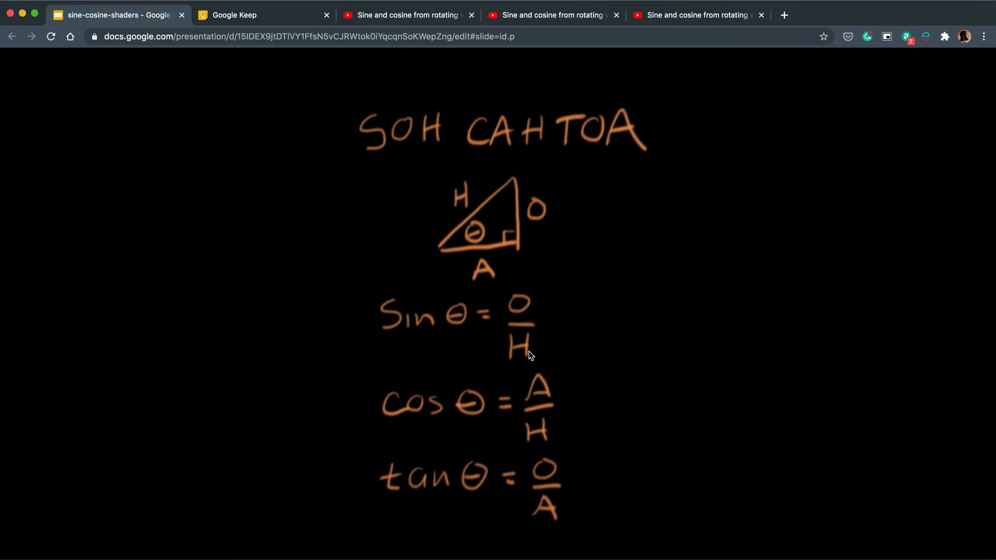
mouse_move(507, 320)
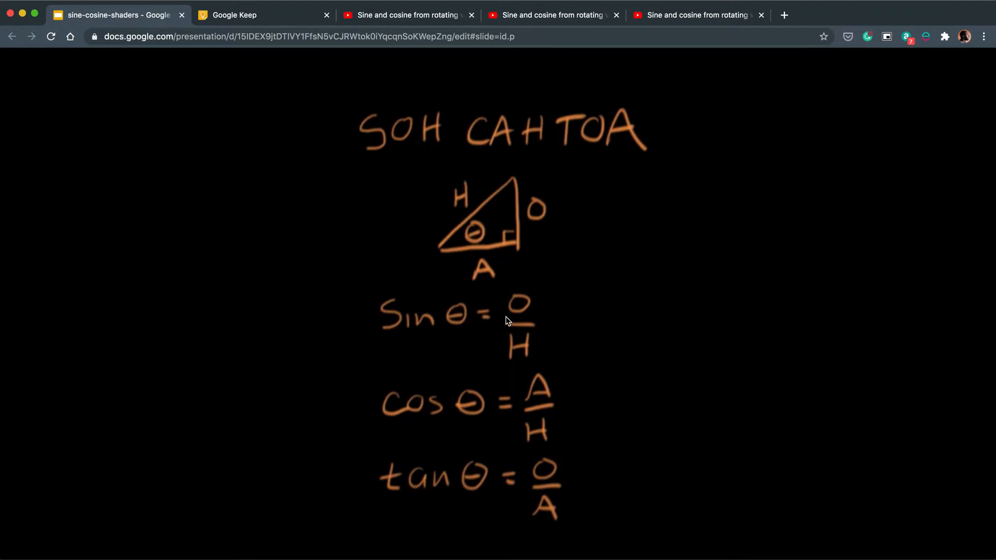
mouse_move(524, 320)
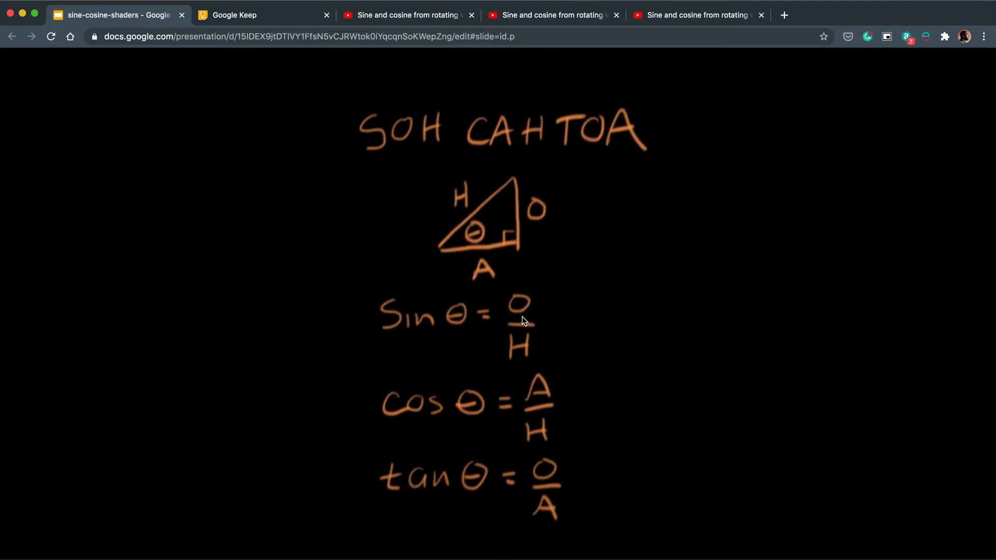
mouse_move(493, 319)
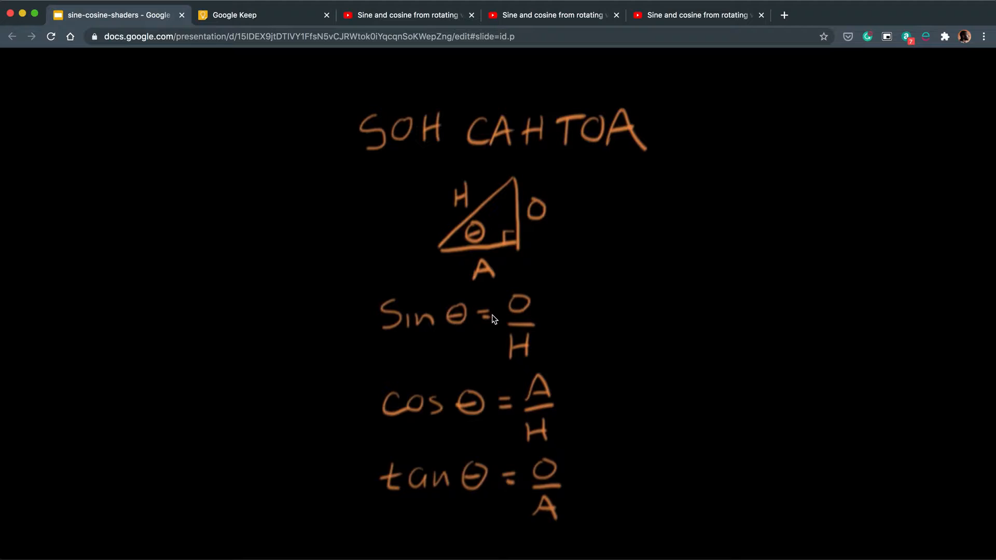
mouse_move(522, 268)
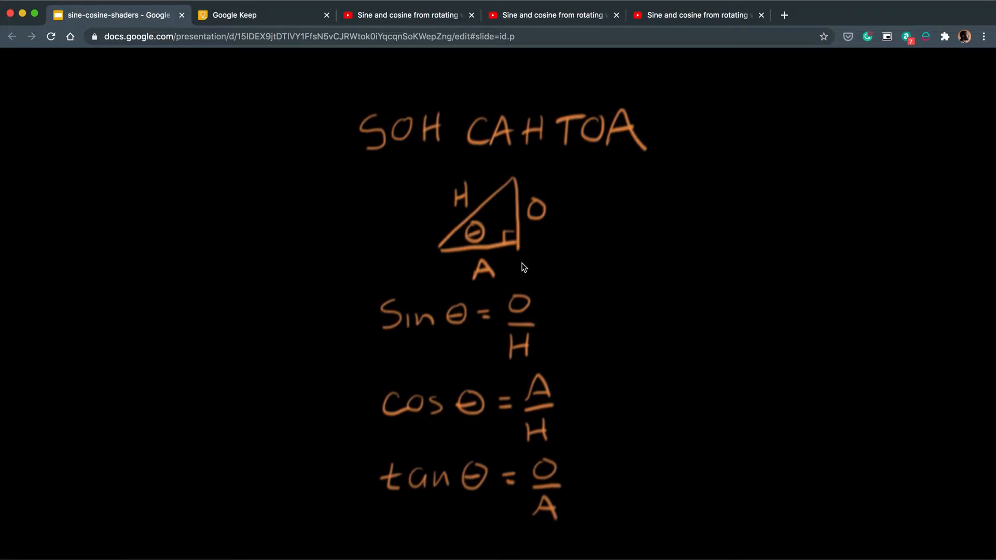
mouse_move(454, 244)
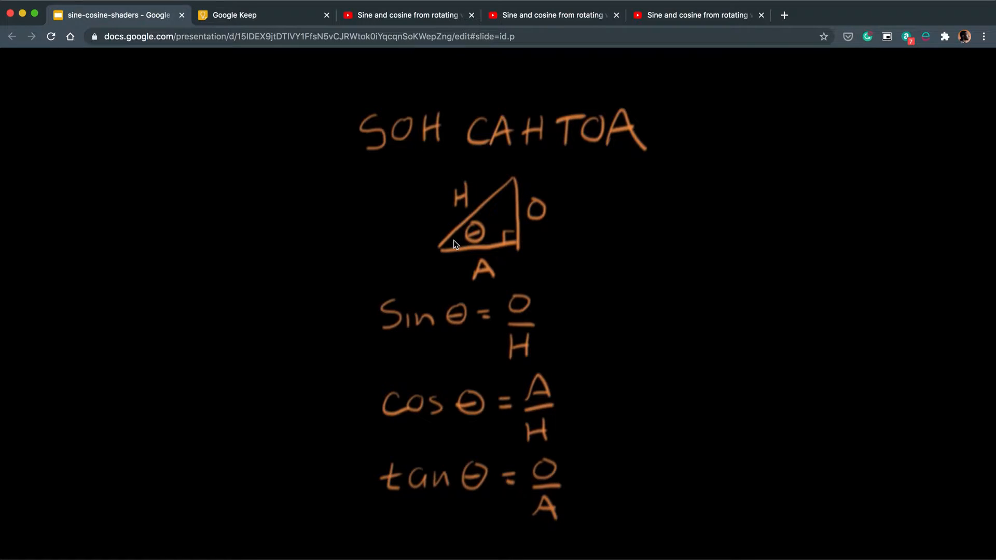
mouse_move(478, 246)
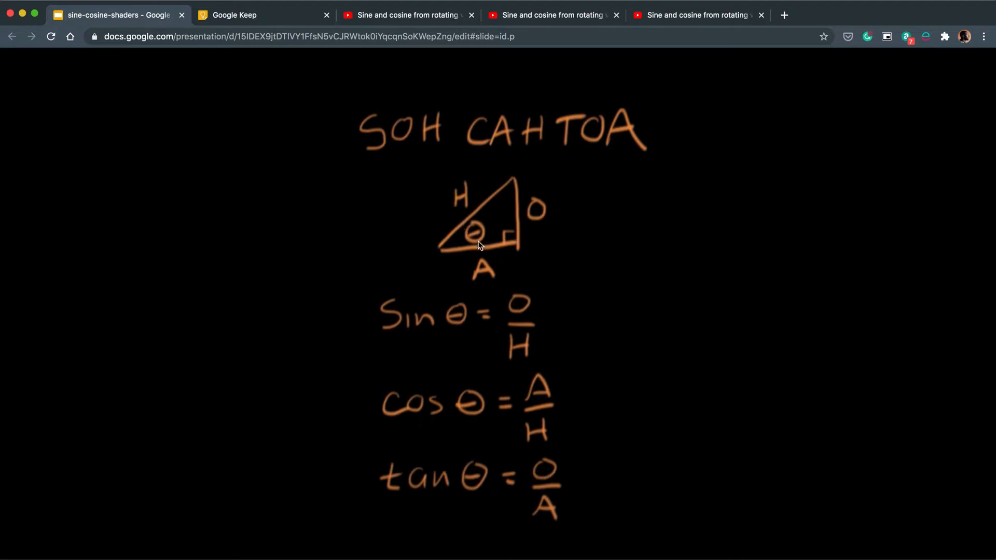
mouse_move(502, 212)
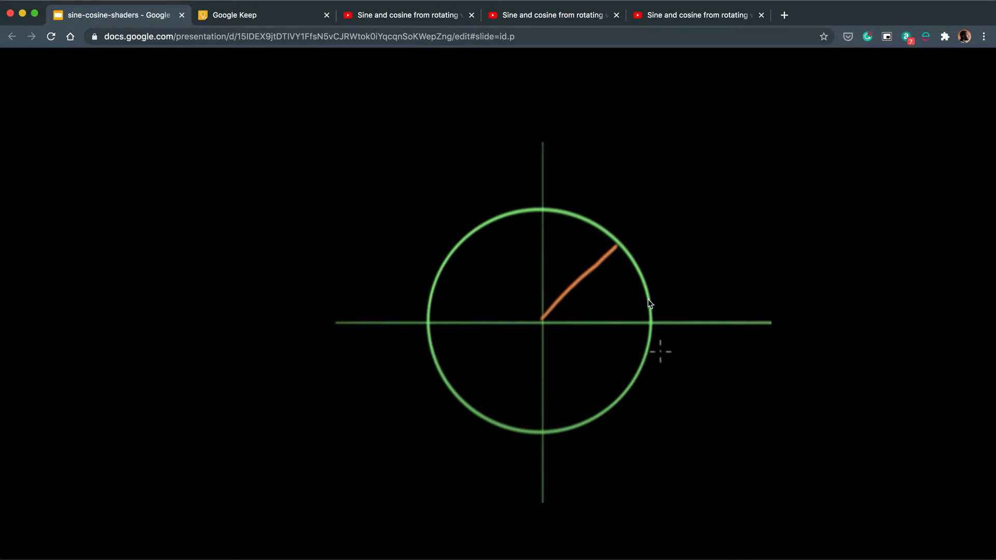
mouse_move(595, 271)
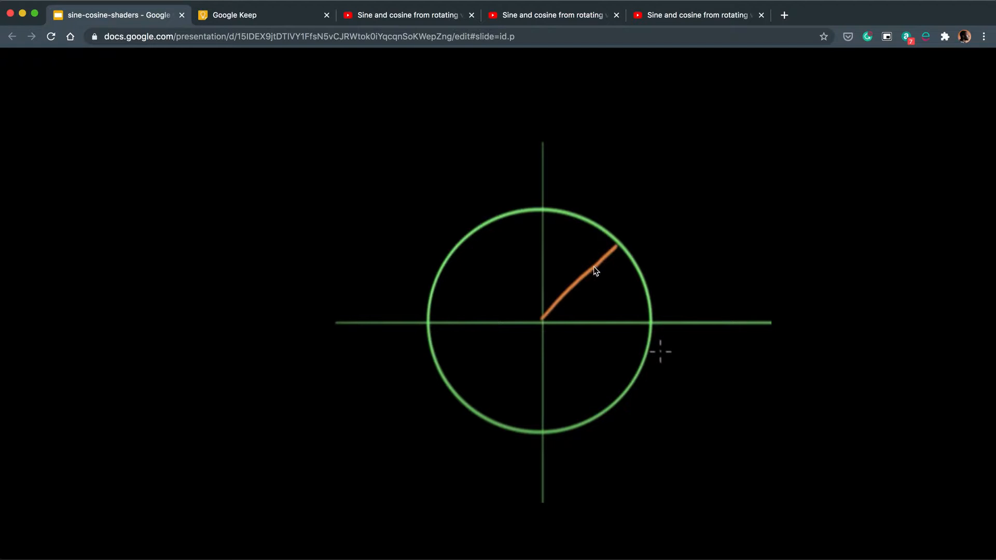
mouse_move(544, 326)
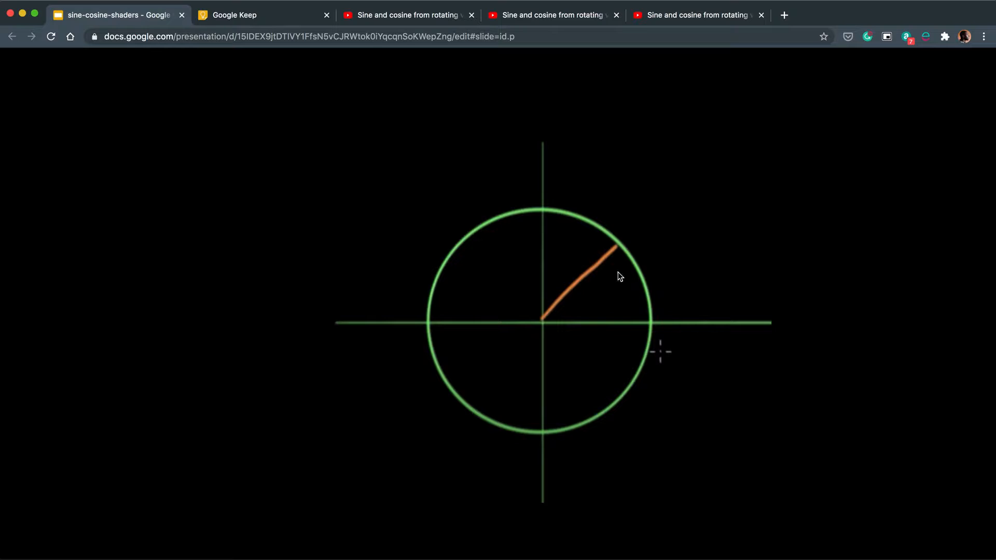
mouse_move(554, 265)
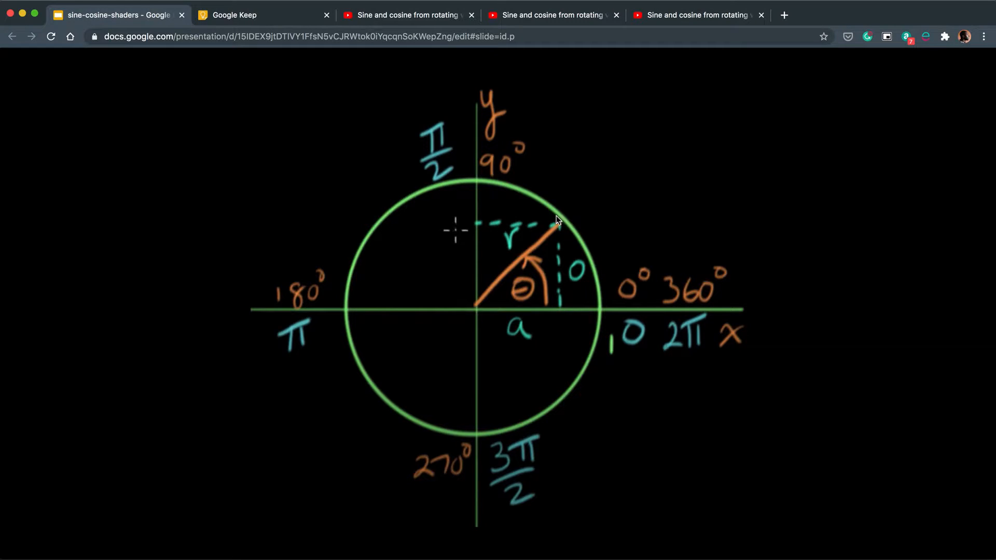
mouse_move(564, 263)
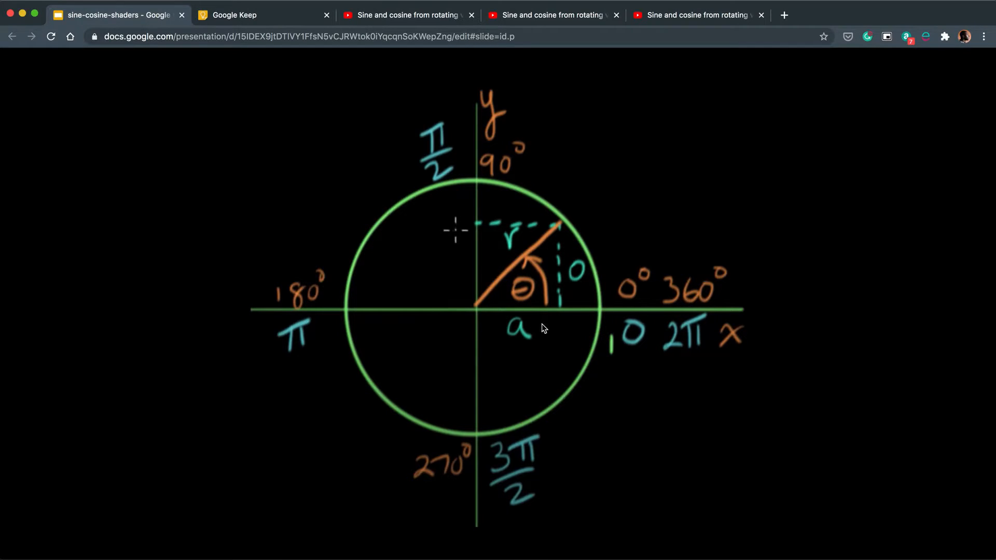
mouse_move(535, 330)
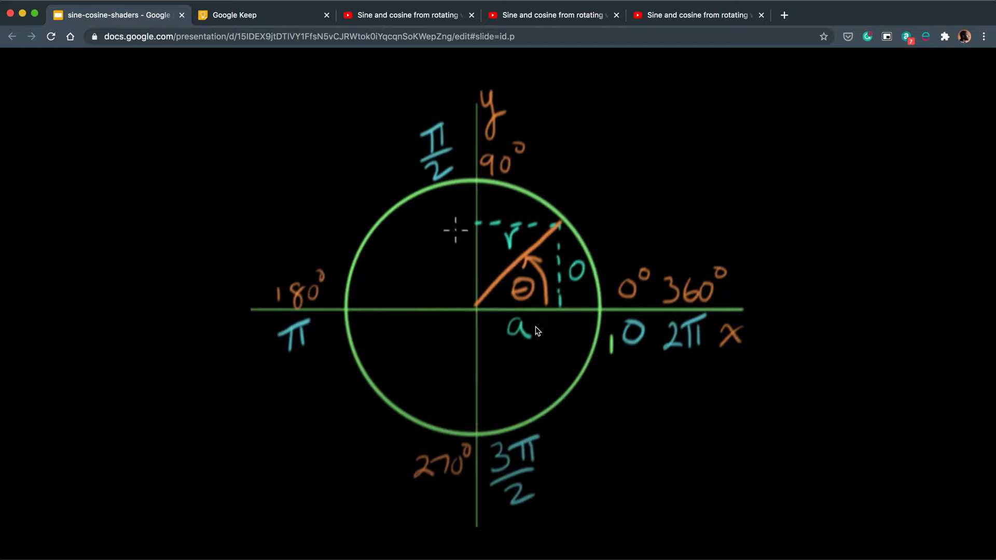
mouse_move(578, 203)
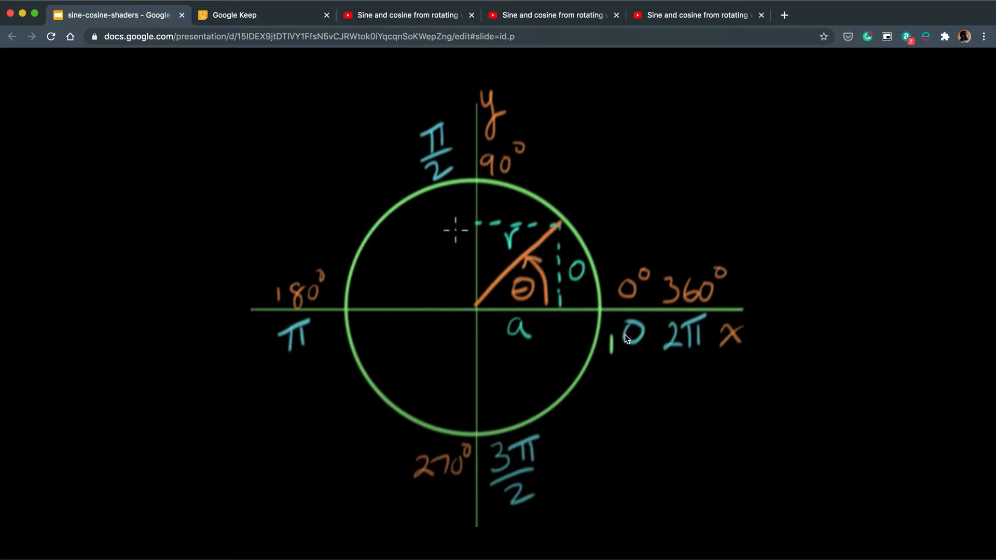
mouse_move(635, 293)
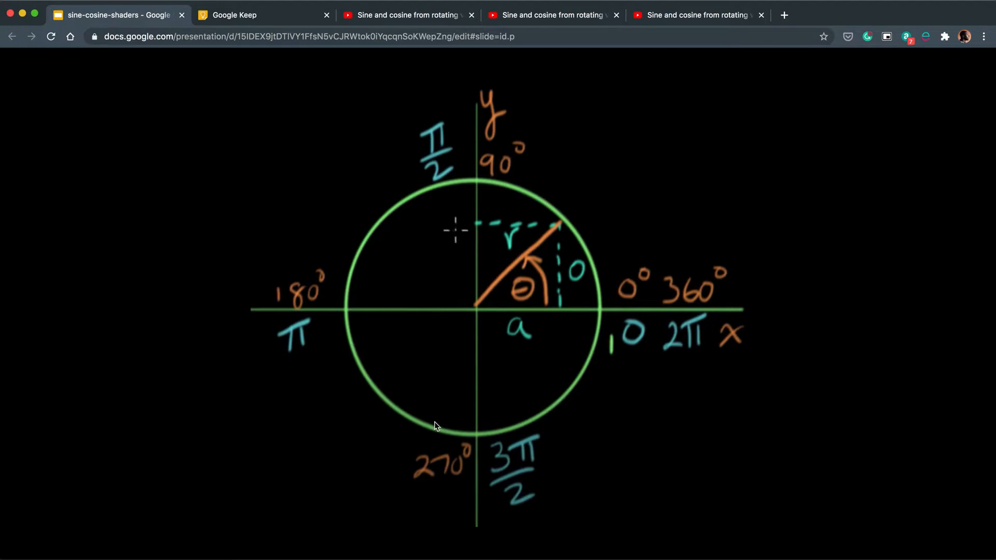
mouse_move(662, 380)
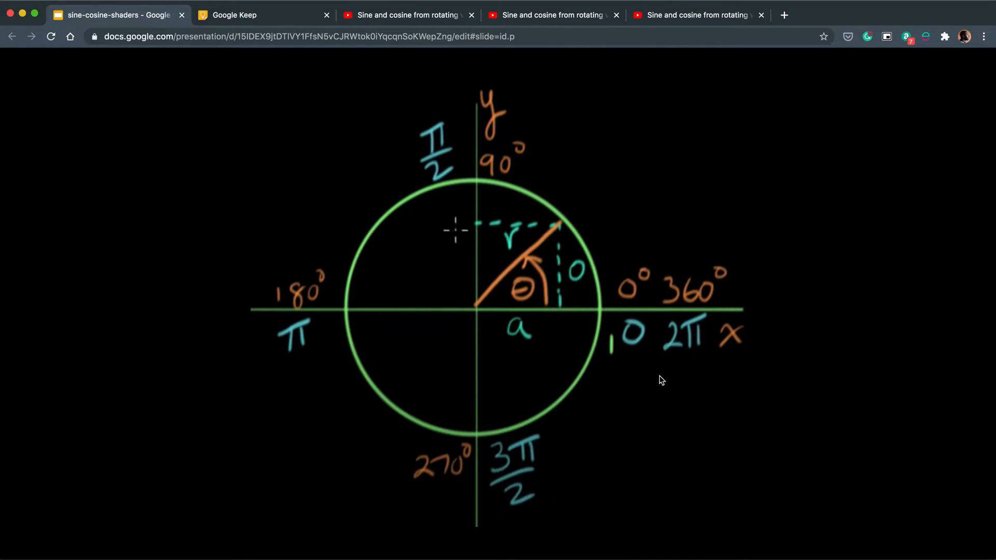
mouse_move(370, 236)
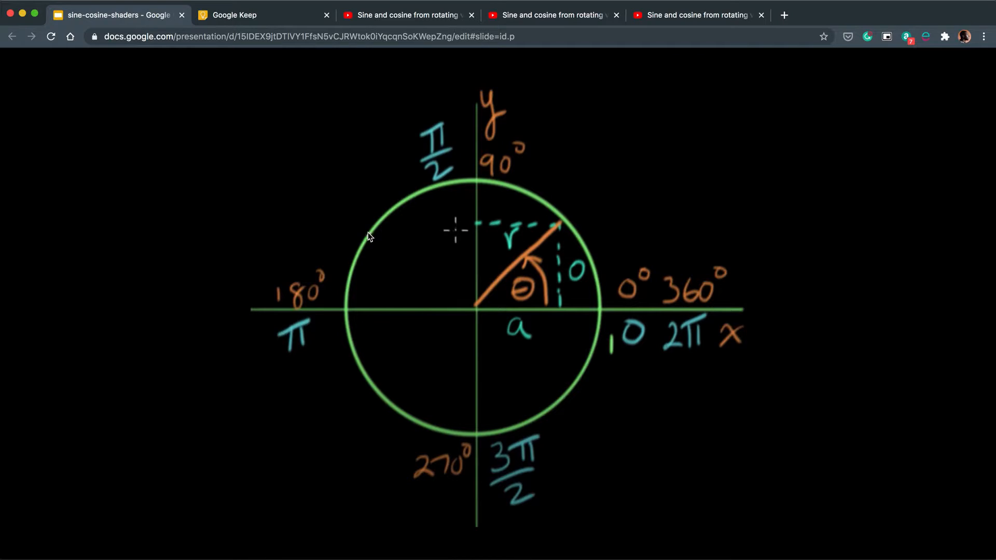
mouse_move(512, 476)
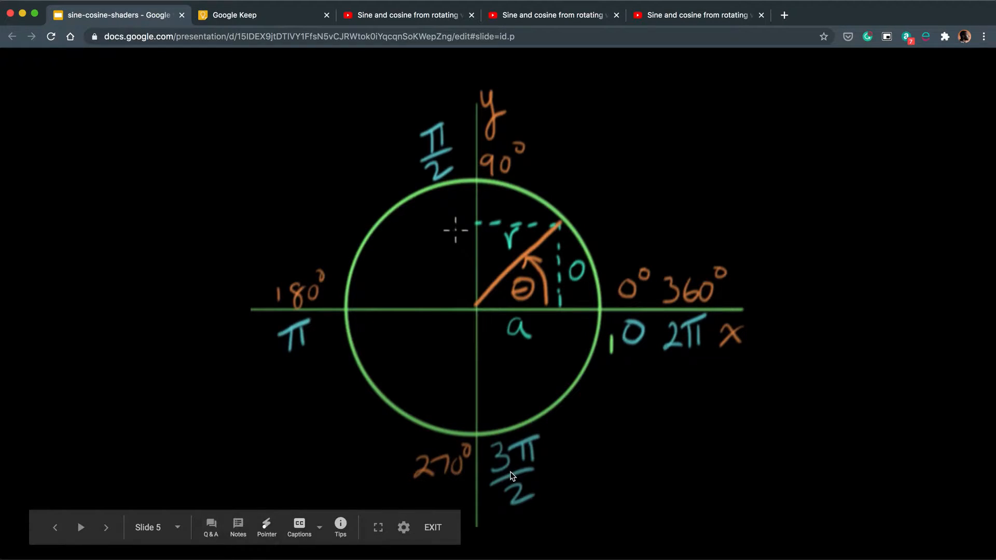
mouse_move(683, 341)
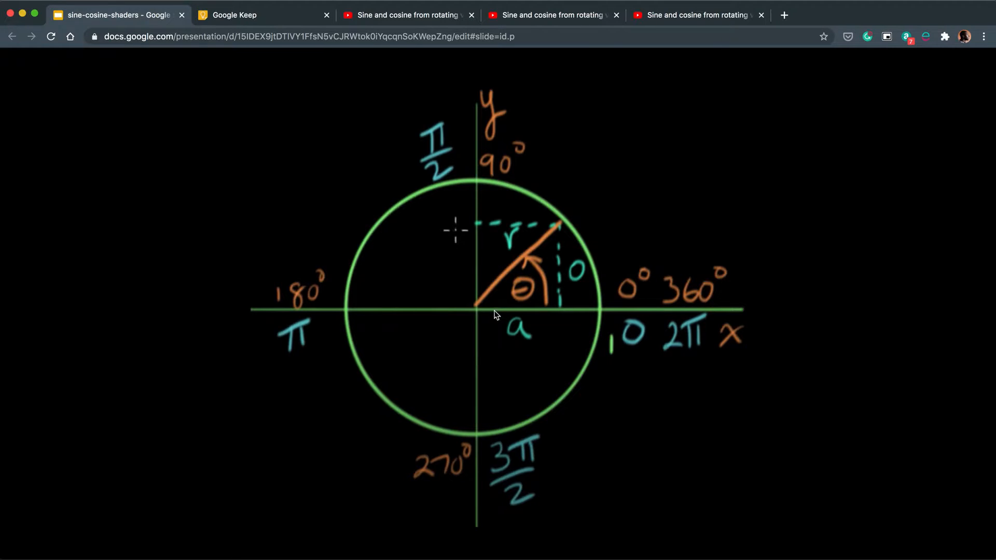
mouse_move(558, 327)
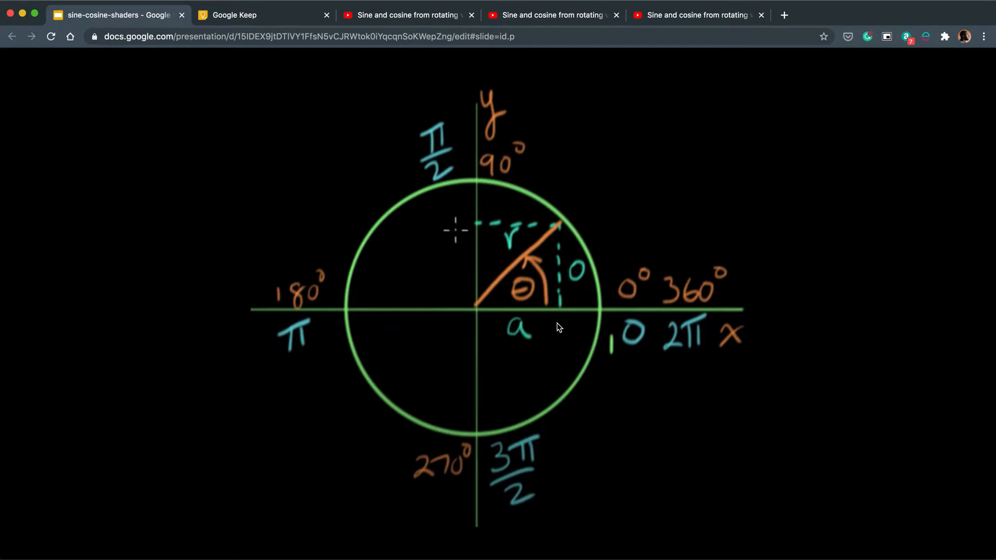
mouse_move(566, 254)
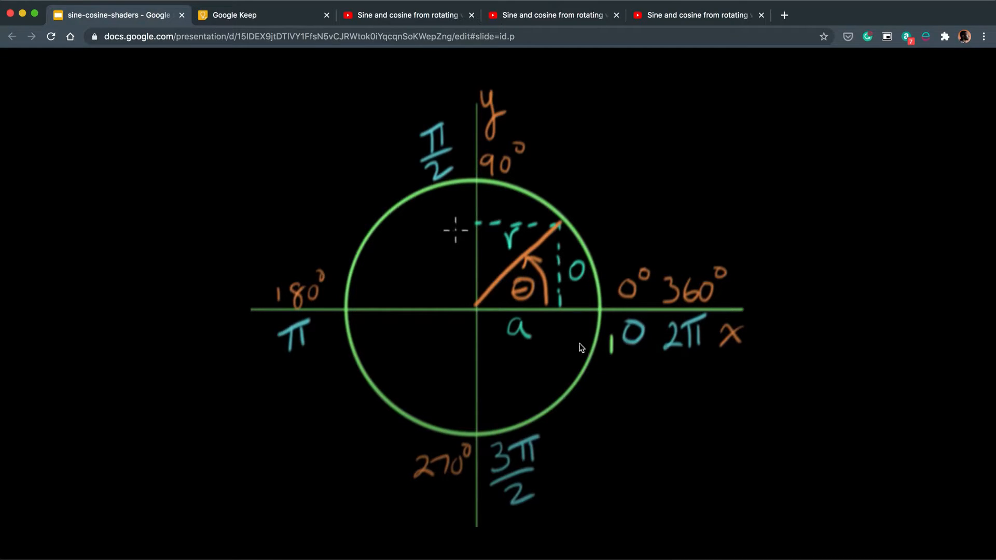
mouse_move(574, 278)
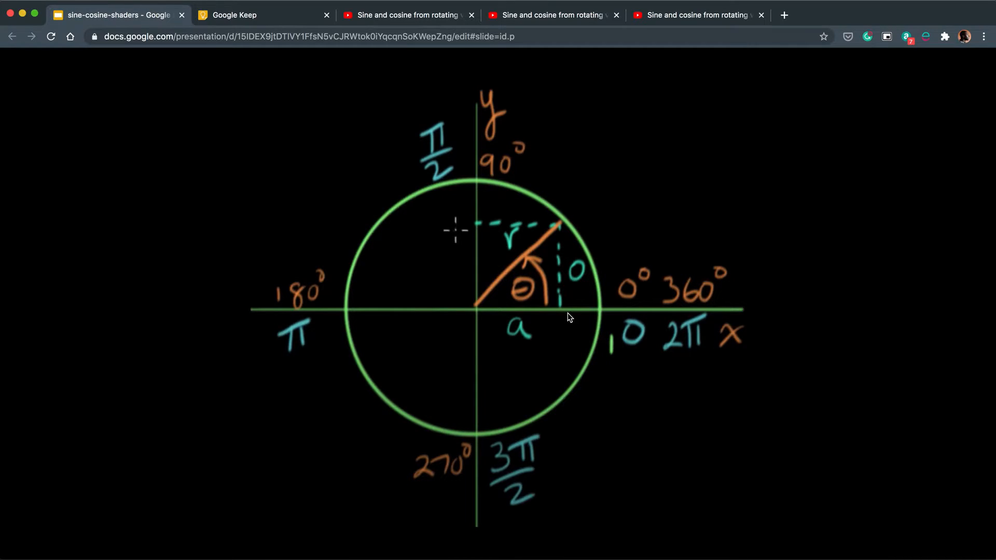
mouse_move(550, 314)
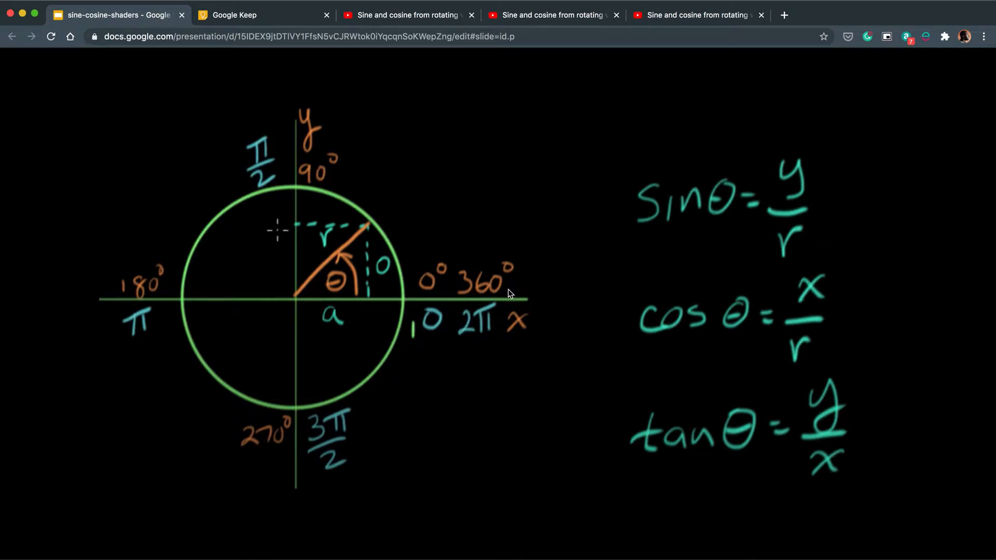
mouse_move(697, 328)
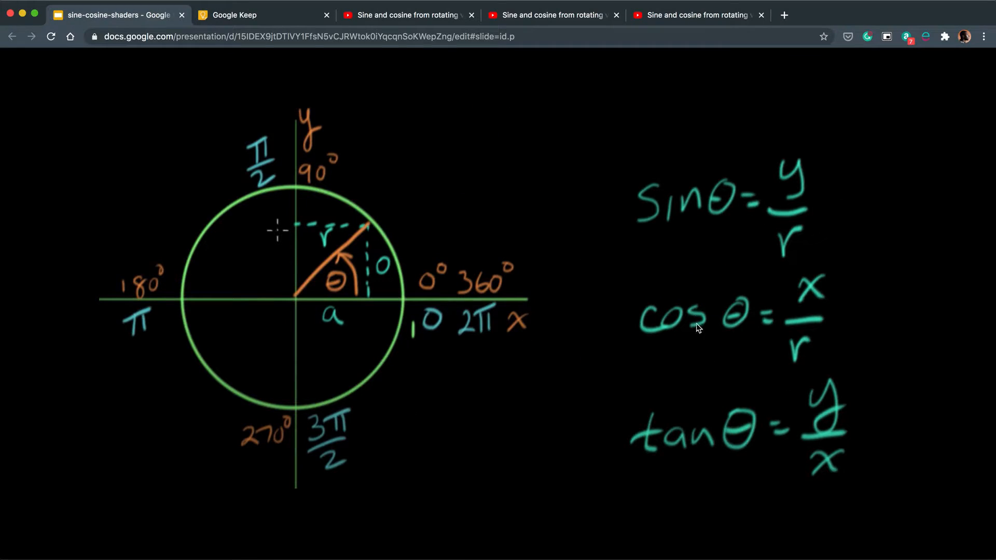
mouse_move(871, 439)
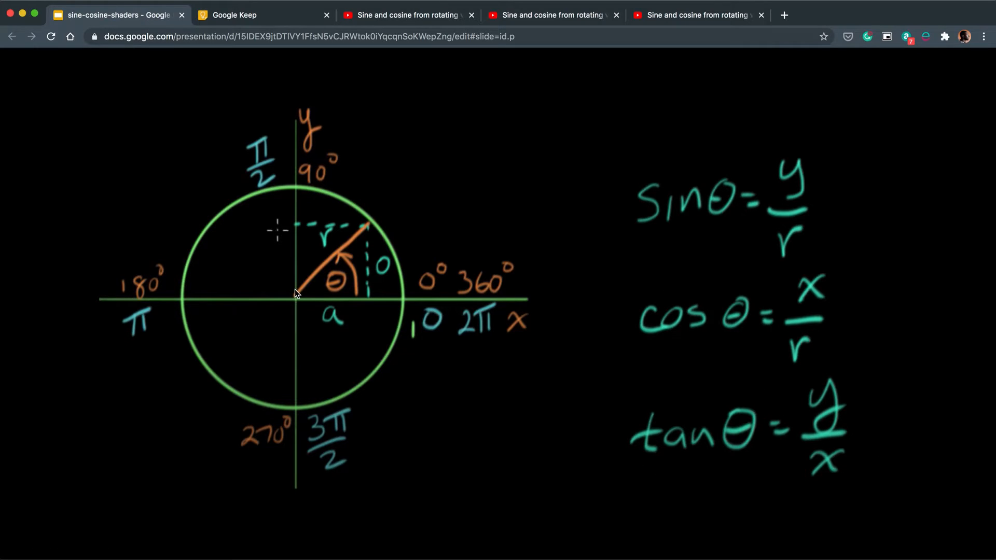
mouse_move(574, 316)
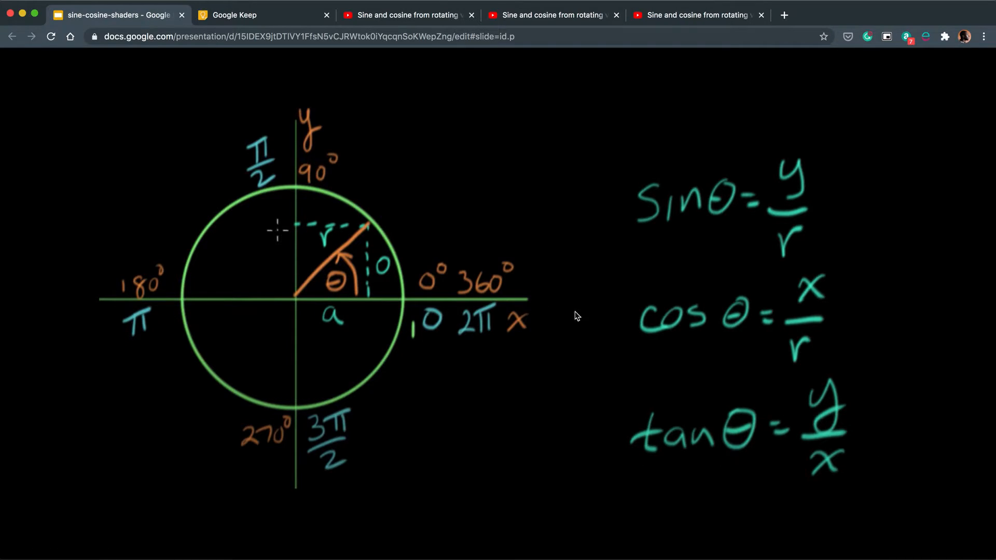
mouse_move(589, 226)
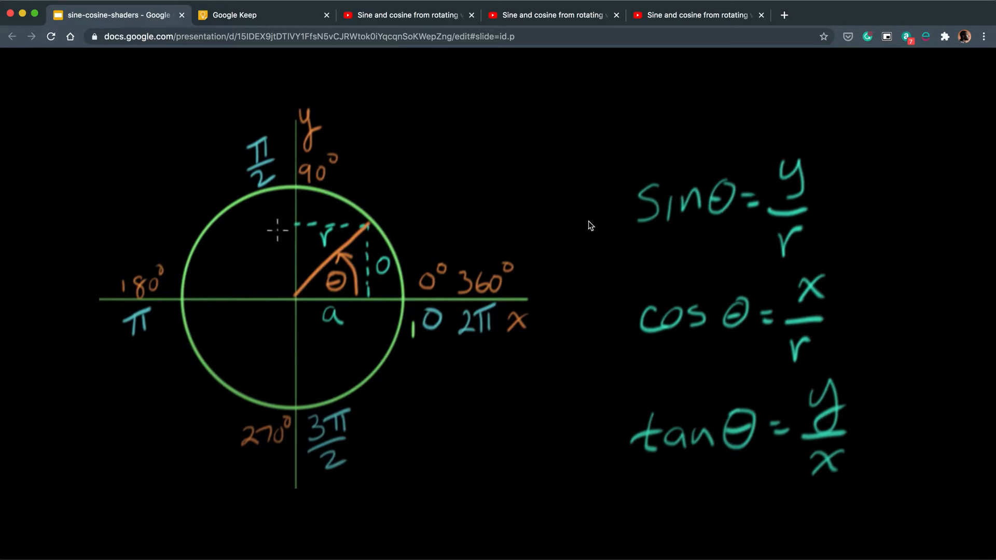
mouse_move(367, 312)
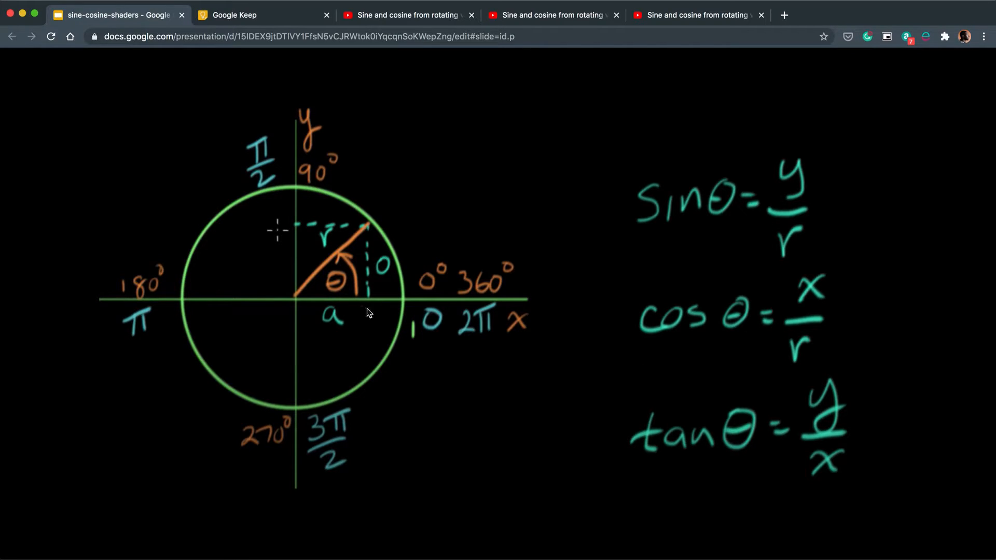
mouse_move(647, 386)
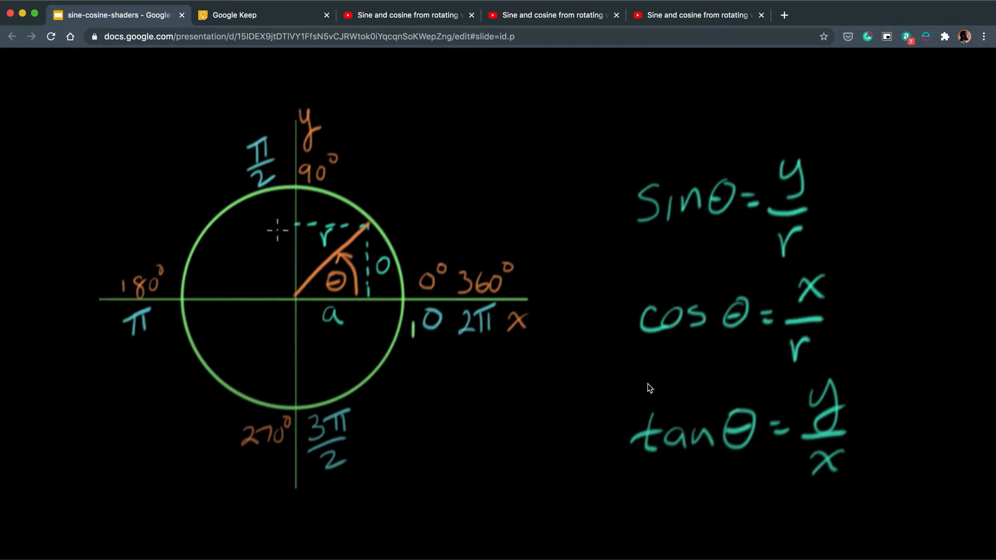
mouse_move(708, 304)
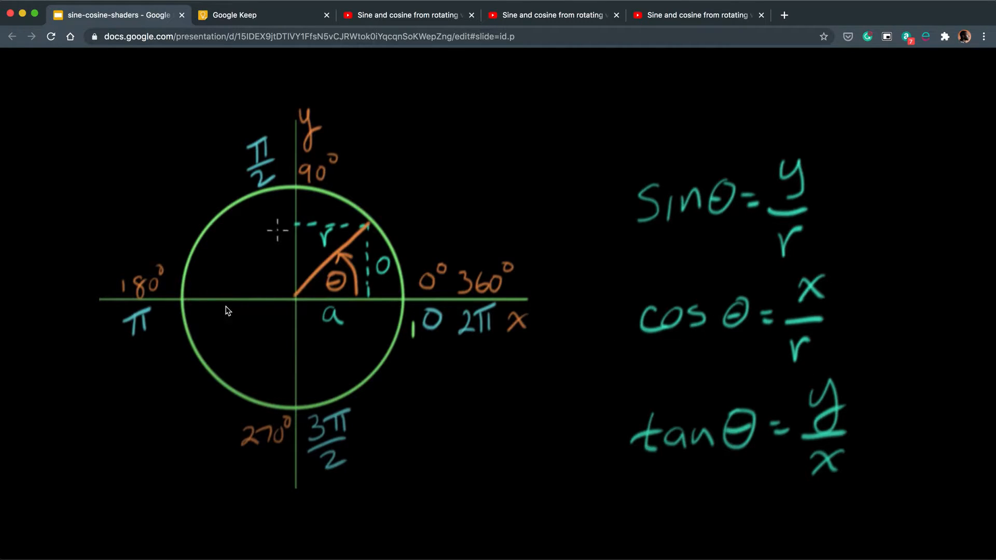
mouse_move(308, 317)
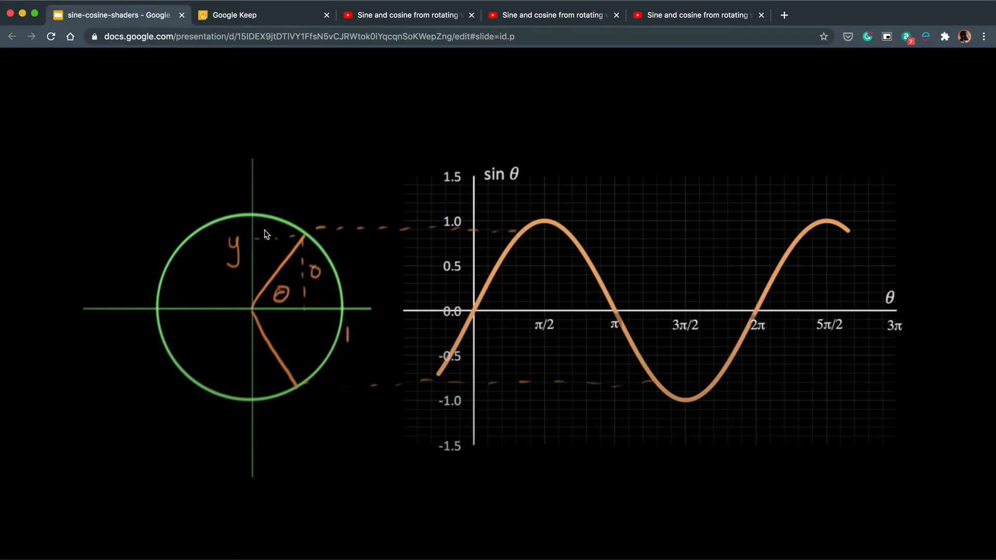
mouse_move(317, 272)
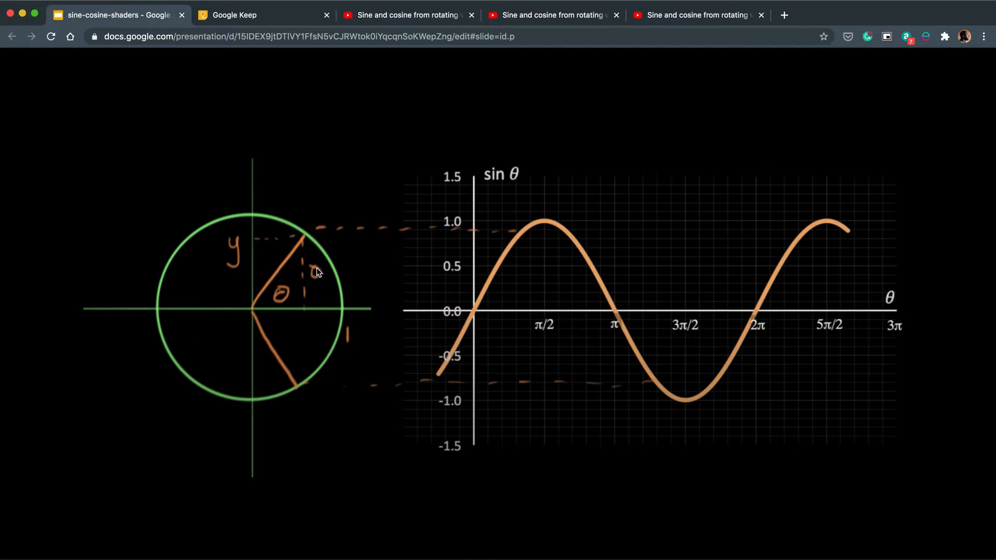
mouse_move(255, 307)
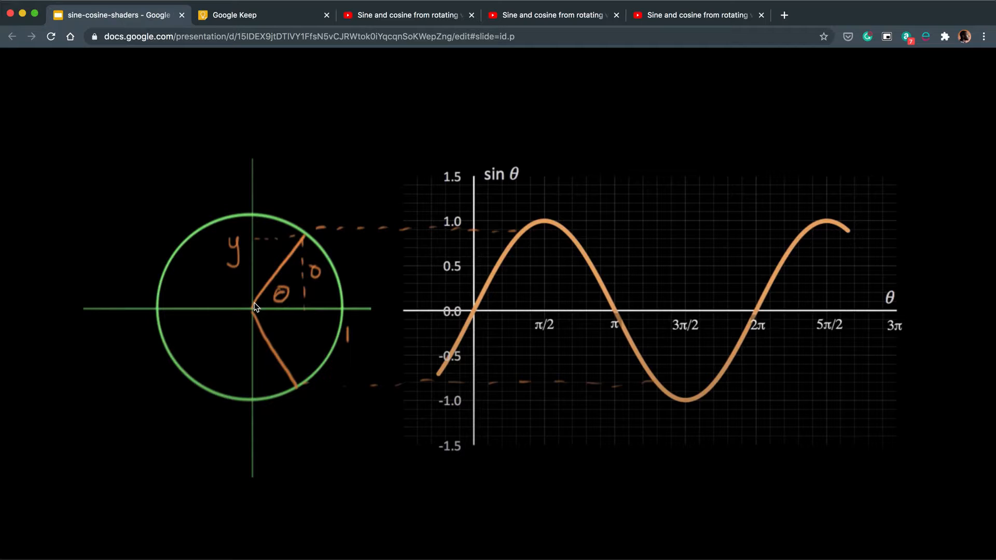
mouse_move(247, 276)
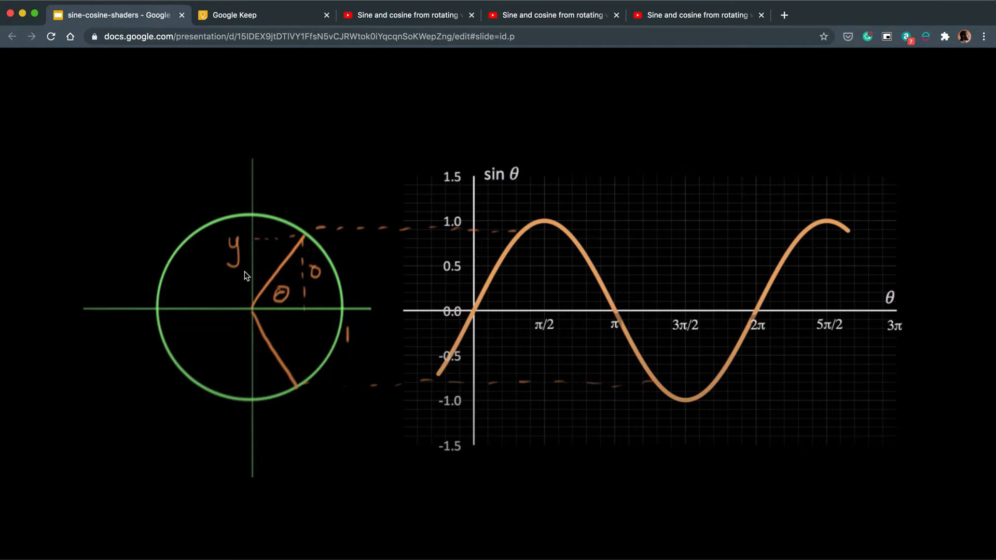
mouse_move(522, 236)
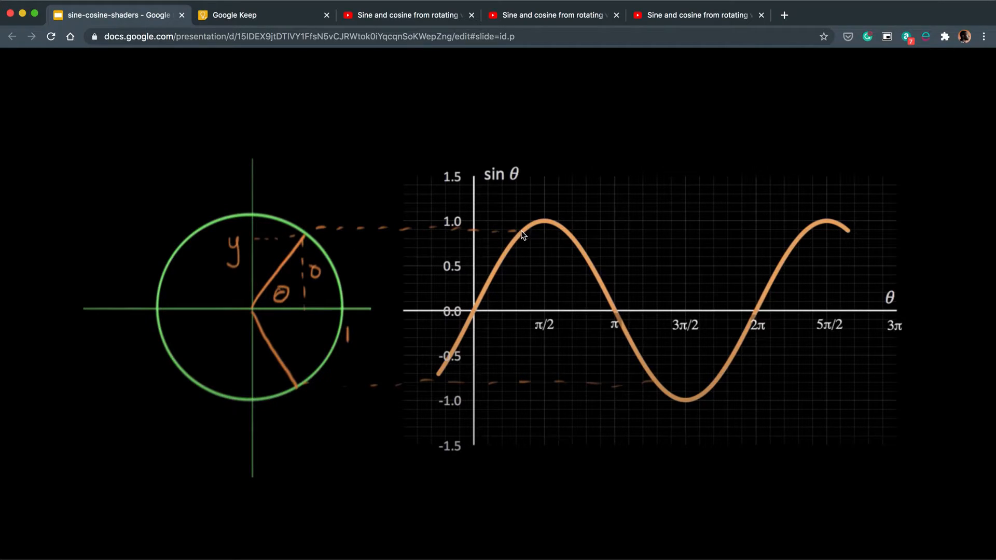
mouse_move(591, 294)
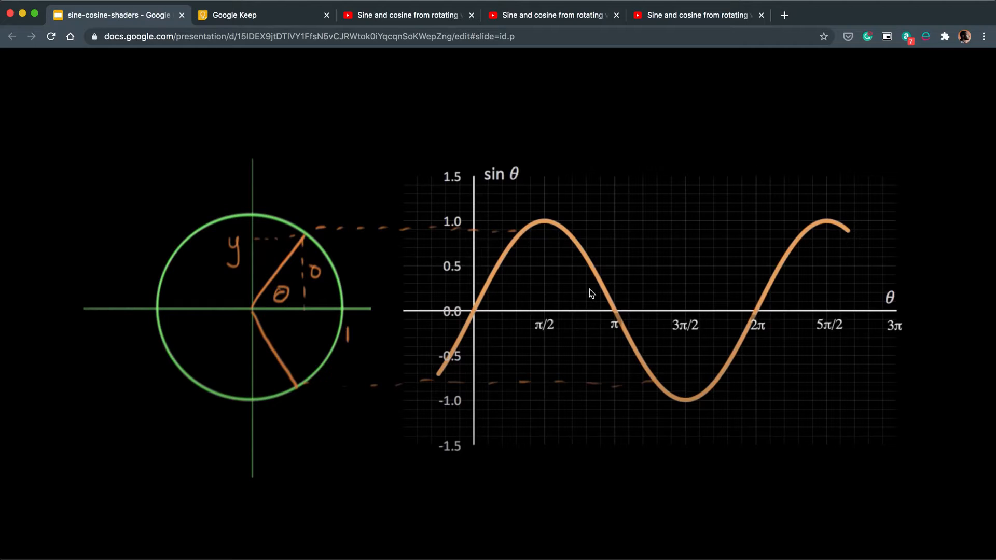
mouse_move(782, 275)
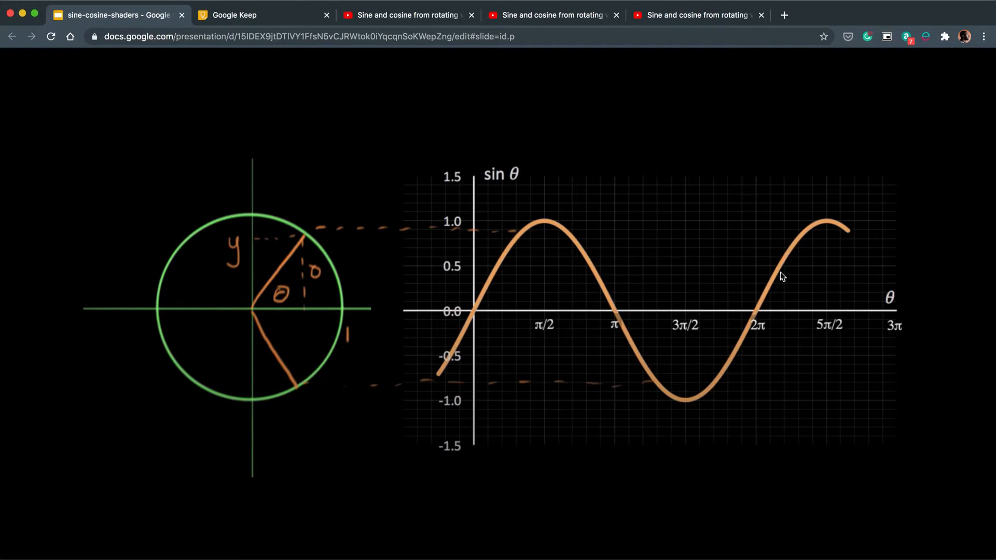
mouse_move(262, 336)
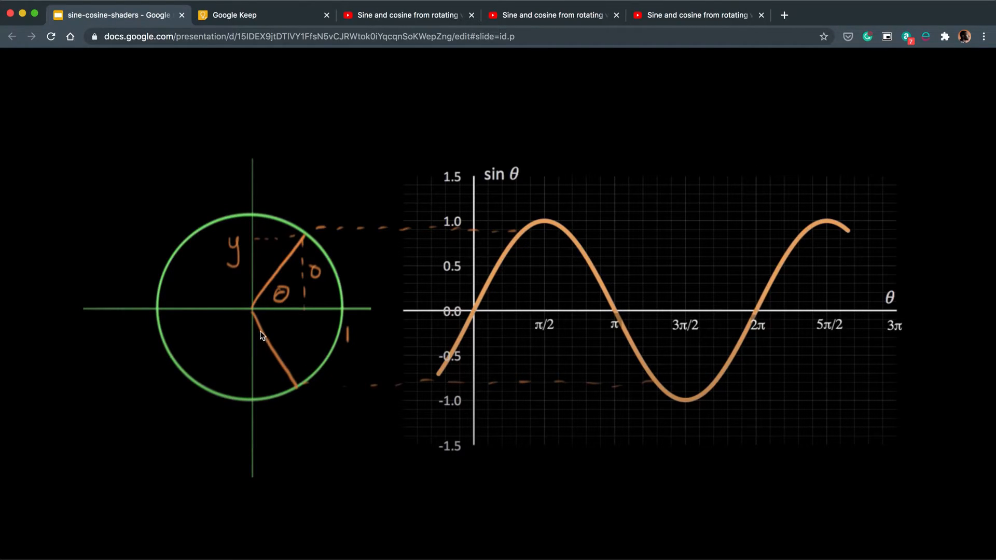
mouse_move(266, 315)
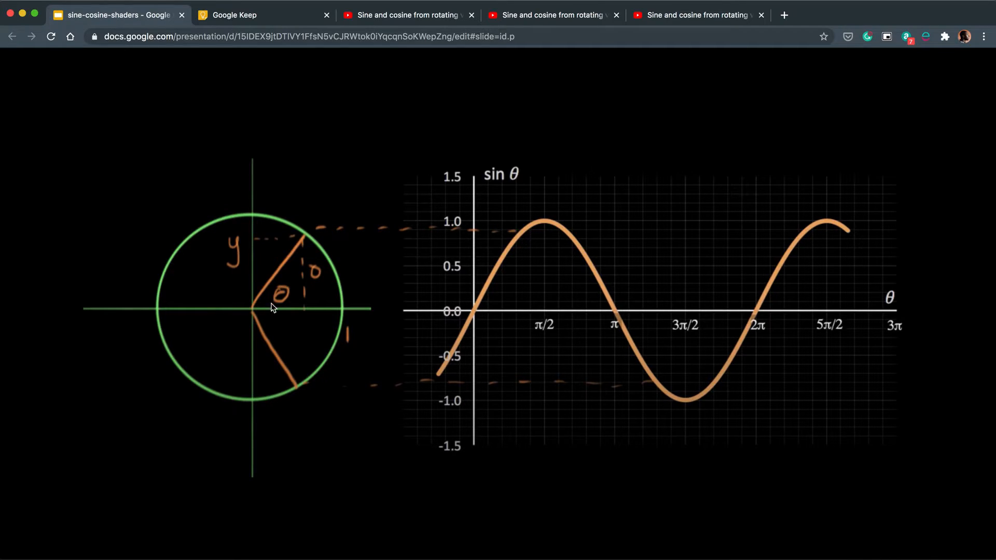
mouse_move(260, 280)
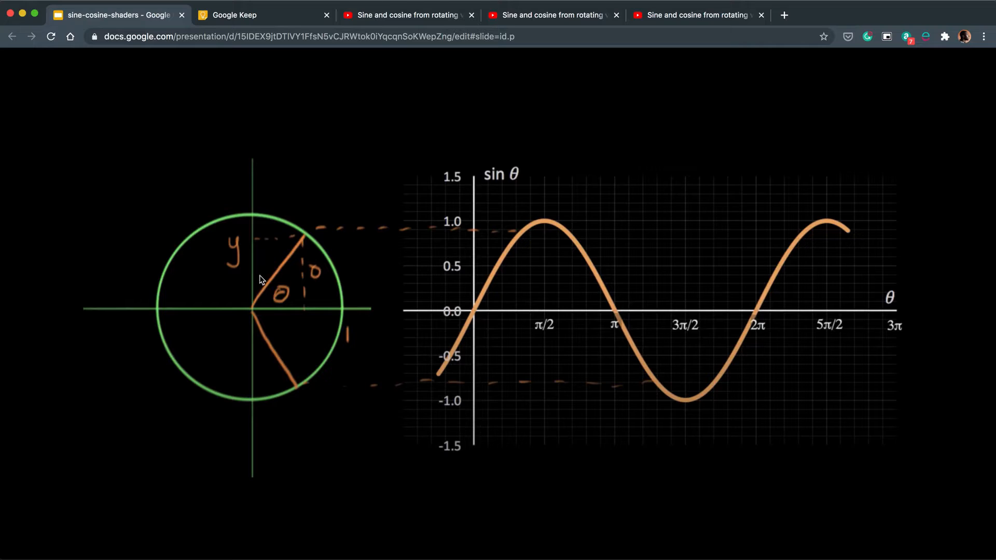
mouse_move(318, 340)
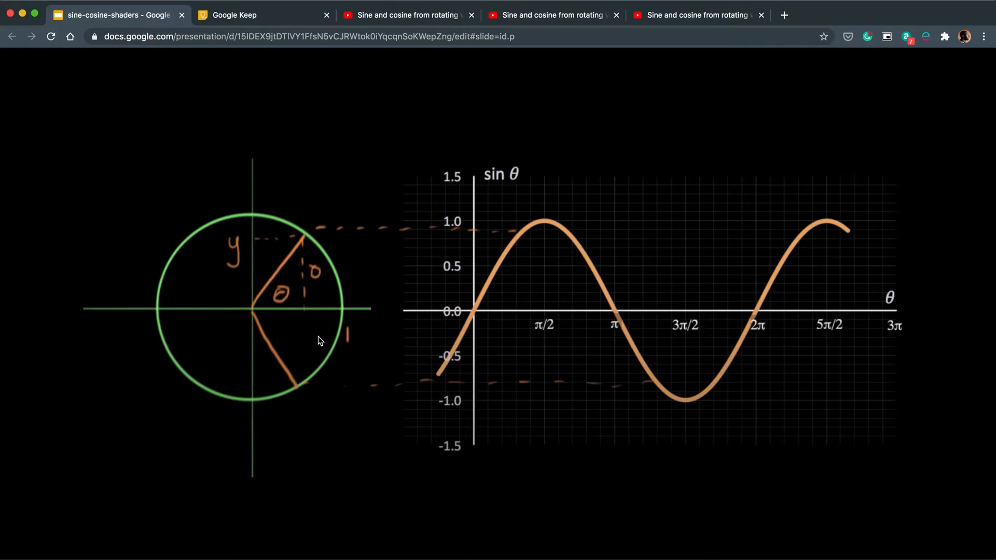
mouse_move(227, 268)
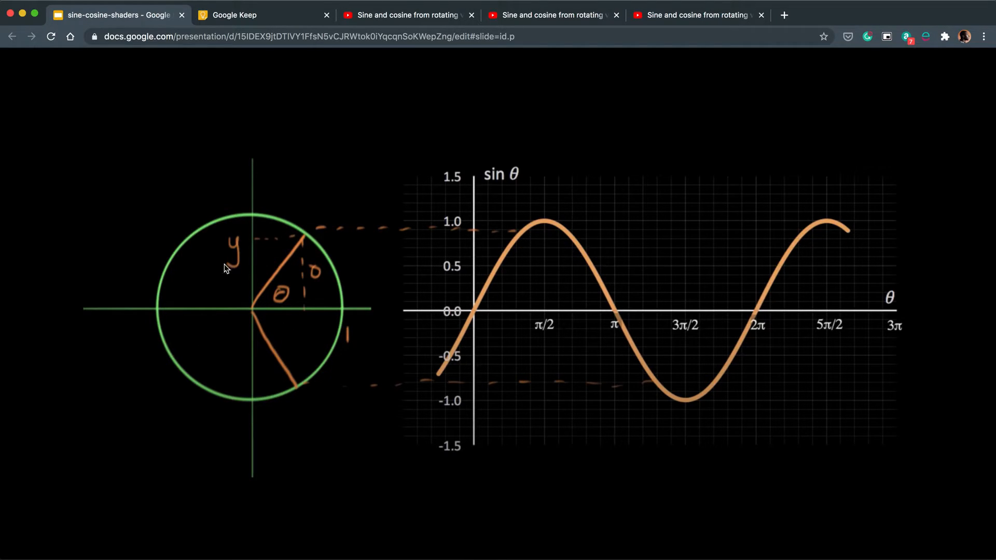
mouse_move(245, 318)
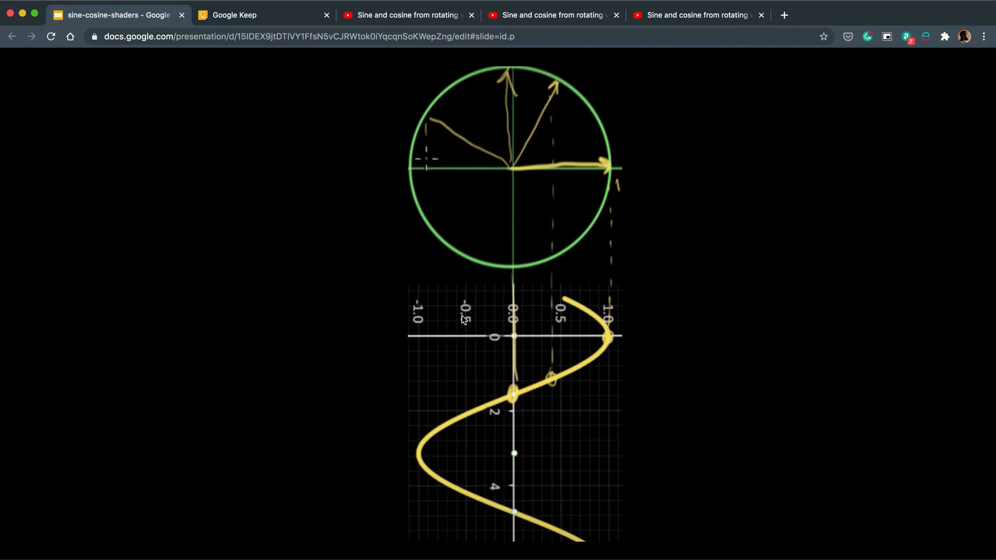
mouse_move(525, 372)
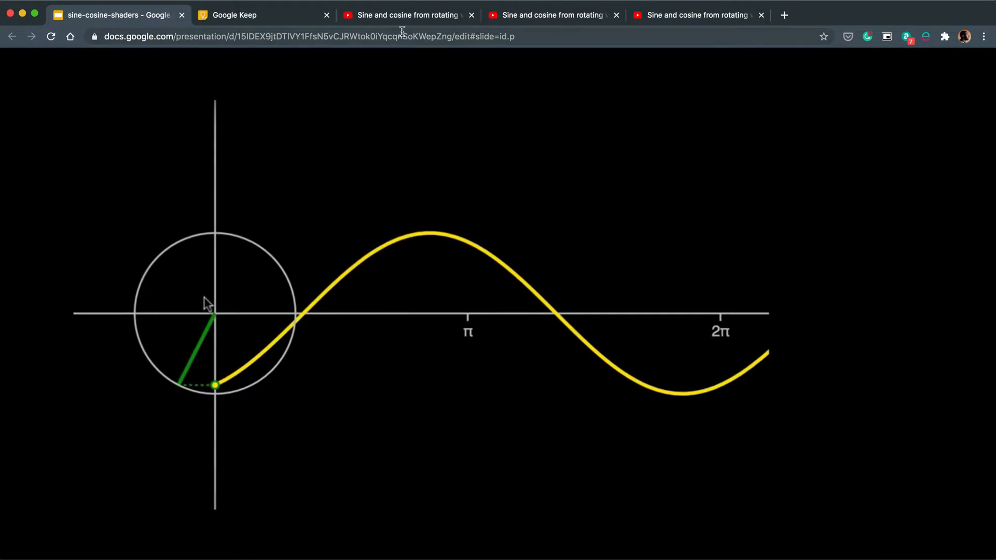
Step: Watch the rotating vector video trace the cosine curve, then return to the slides
left_click(407, 15)
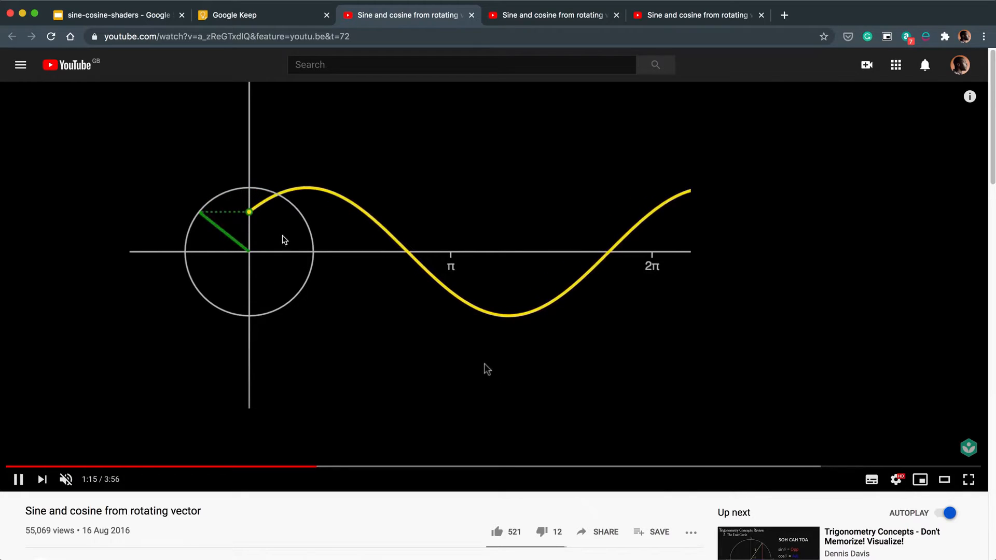
mouse_move(250, 230)
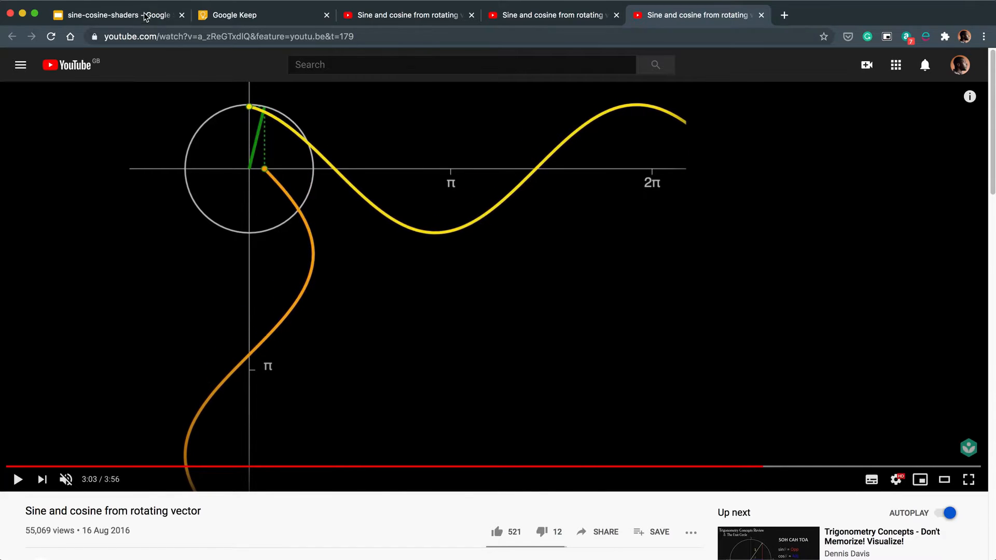
left_click(114, 14)
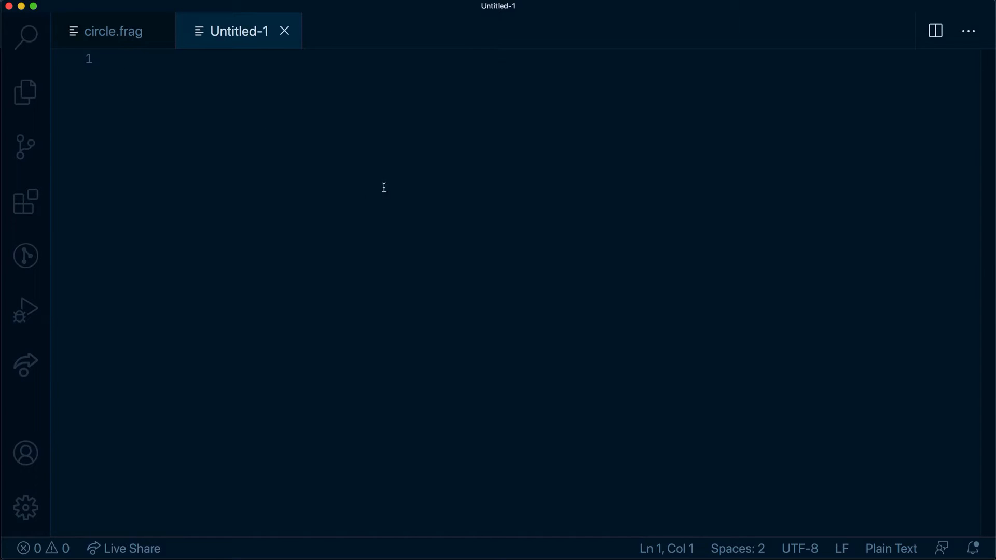
mouse_move(425, 253)
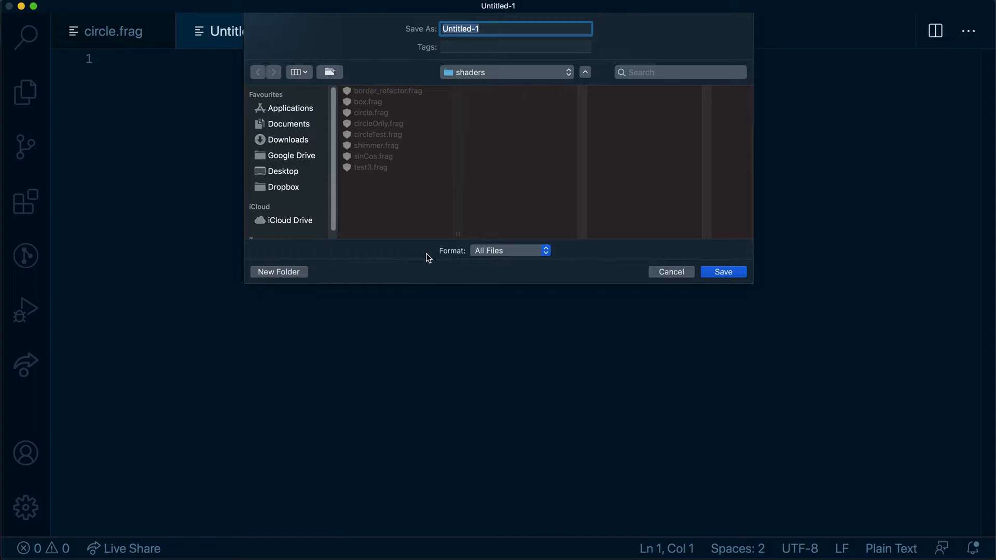
Step: Save the empty file as test4.frag in the shaders folder
type("test")
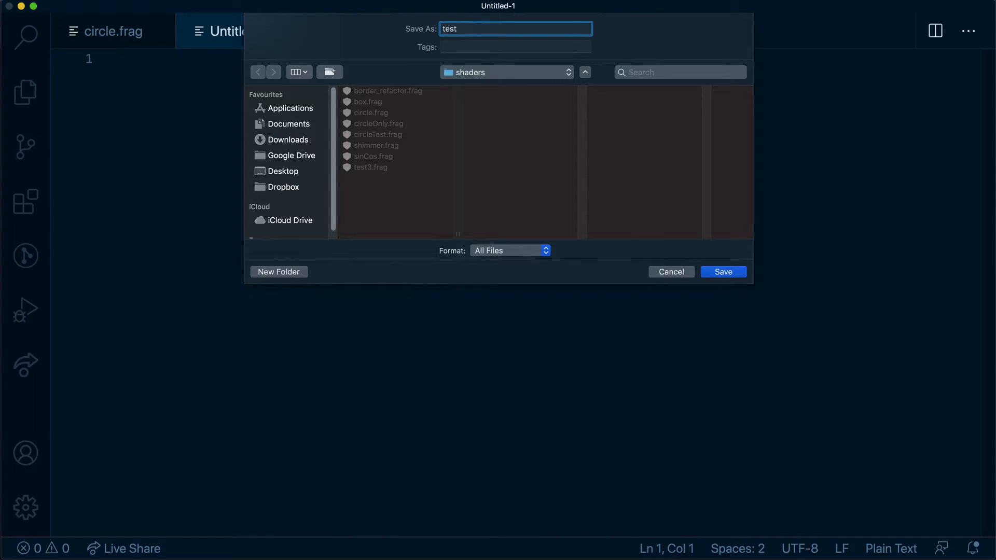
left_click(583, 71)
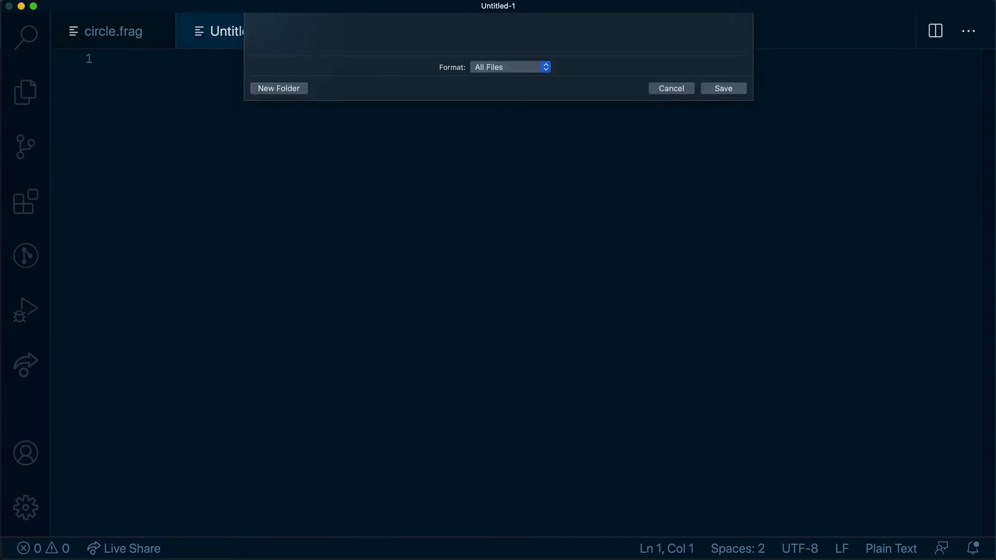
left_click(722, 88)
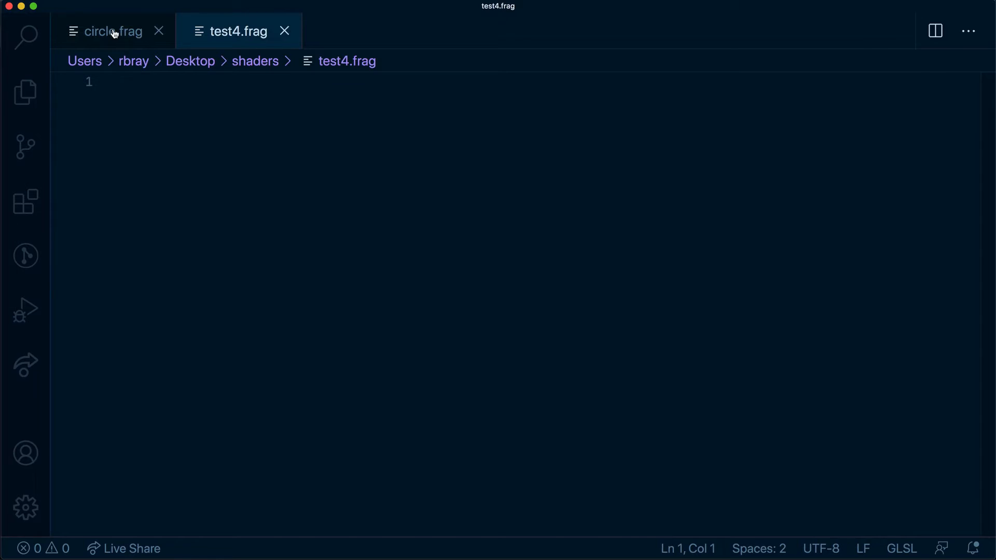
Step: Declare the u_time uniform, a void main() and a float color variable in test4.frag, referring to circle.frag
left_click(113, 31)
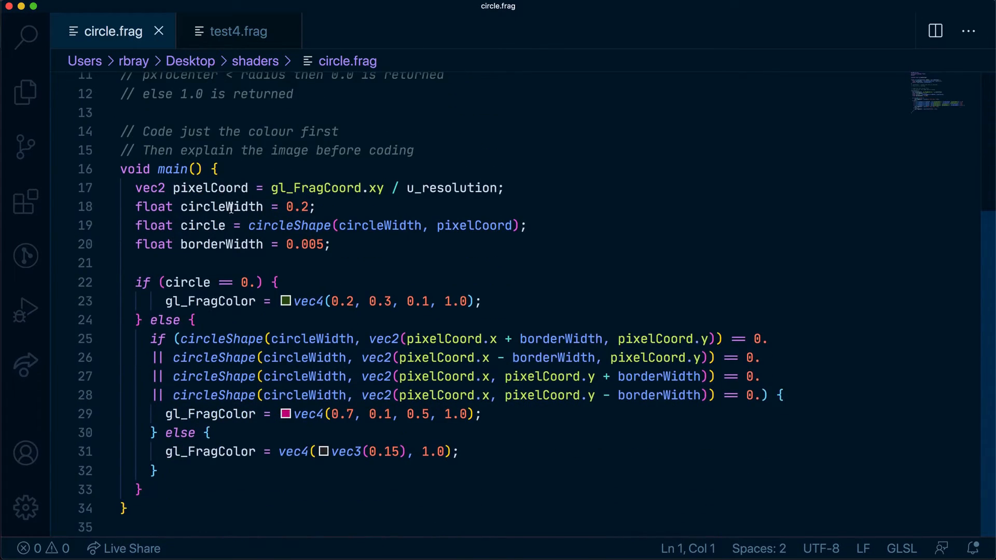
scroll("up", 3)
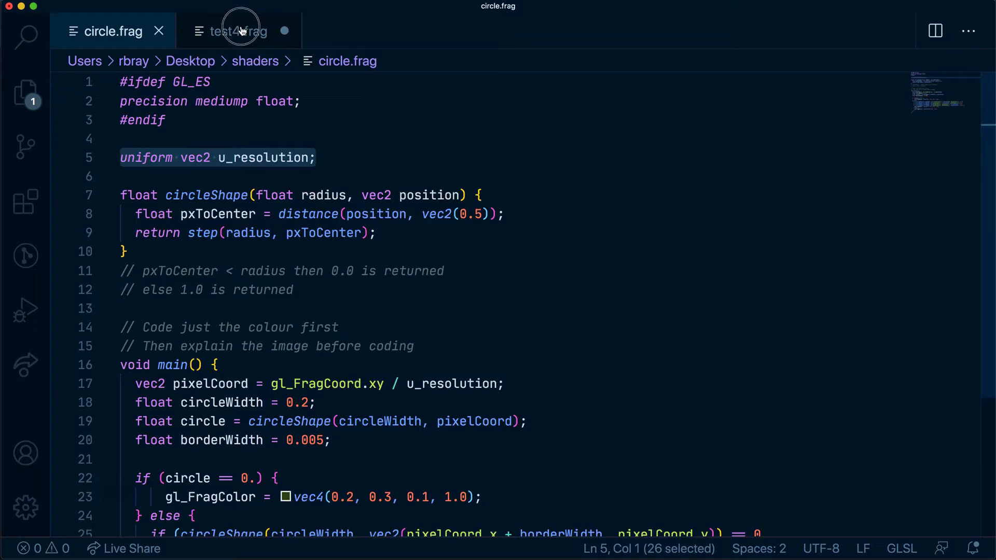
left_click(238, 30)
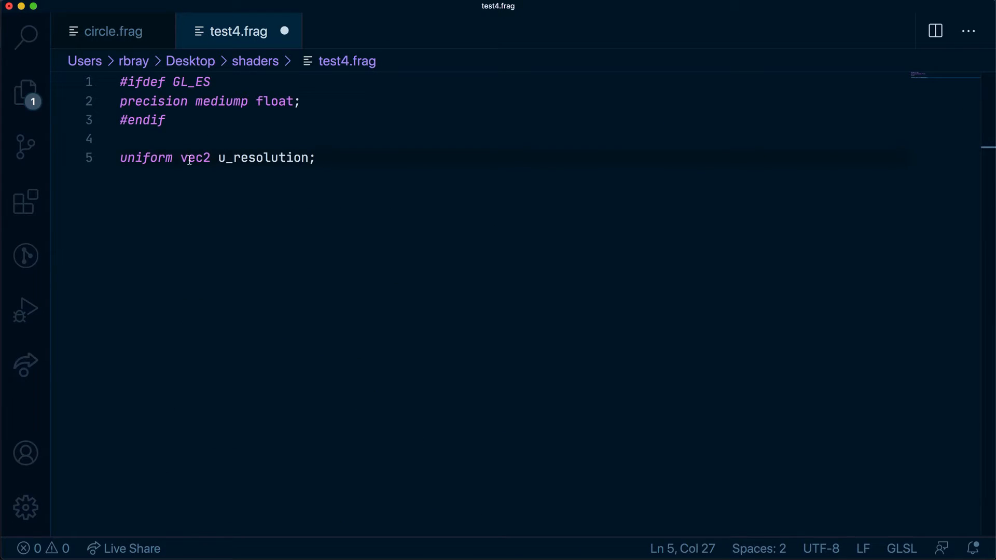
type("float u;")
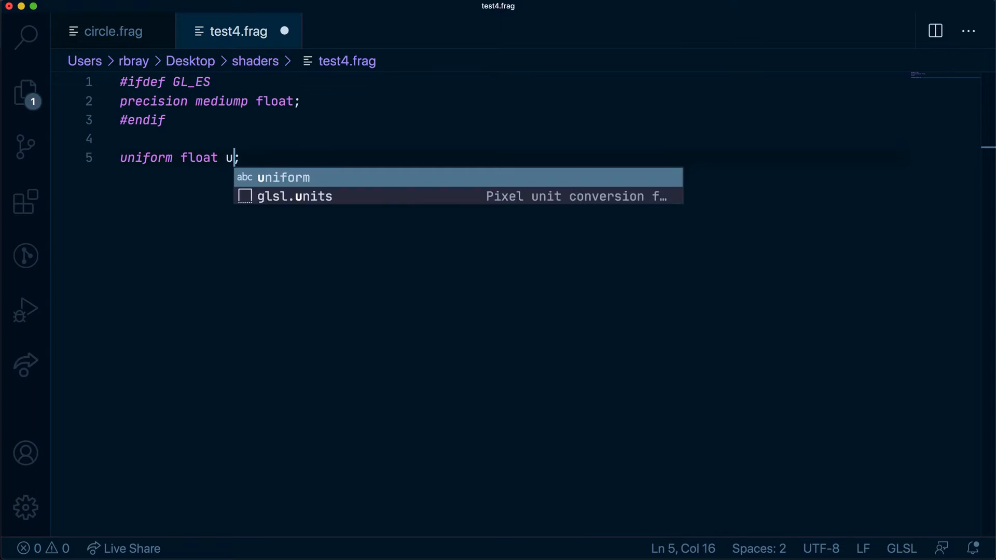
type("_time")
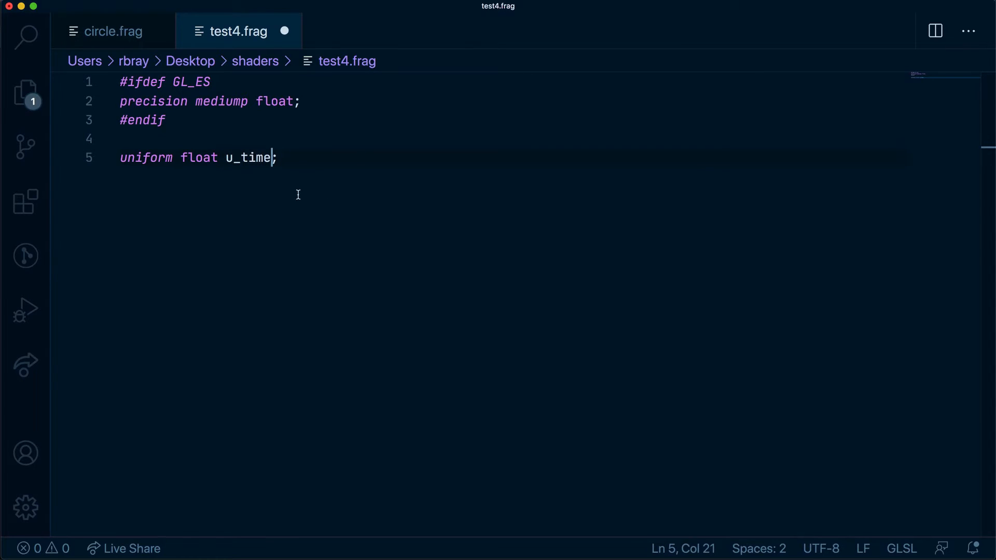
mouse_move(406, 190)
type("vo")
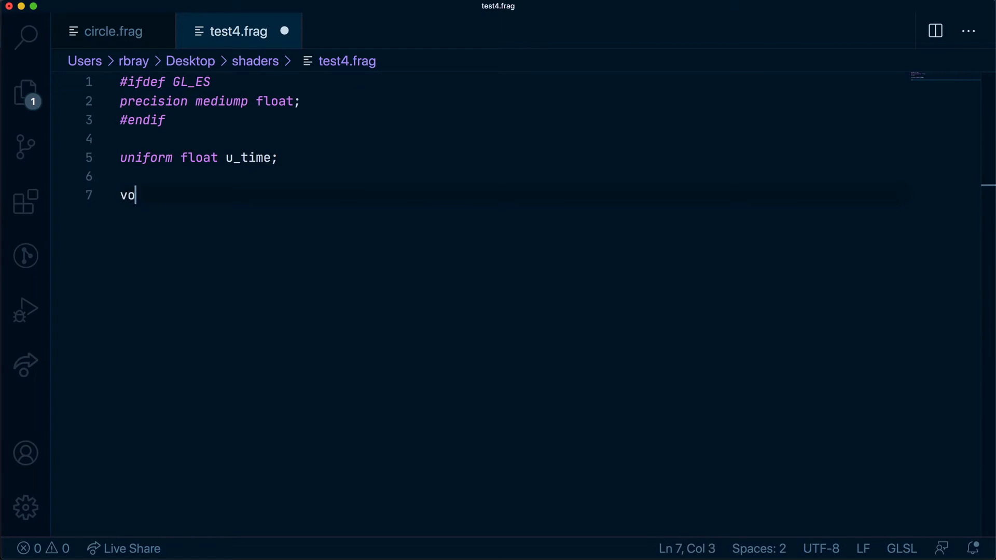
type("id main() {")
type("float")
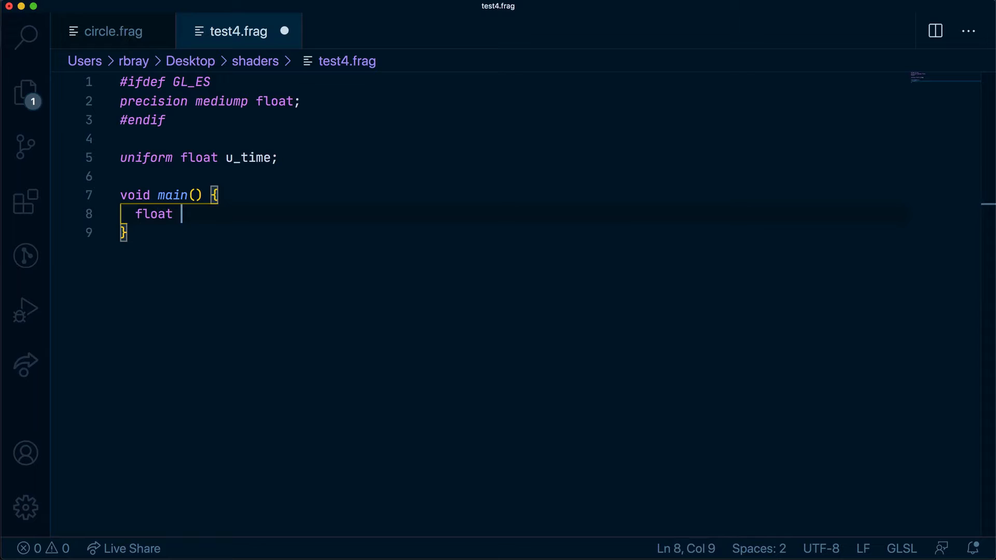
type("color = 1.0;")
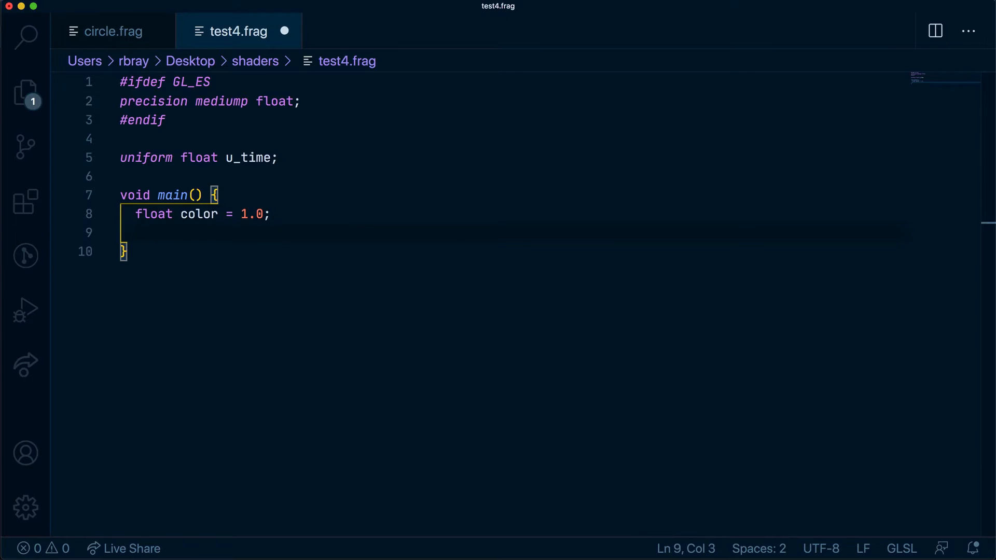
Step: Set gl_FragColor = vec4(vec3(color), 1.0) in main
type("gl_Fr")
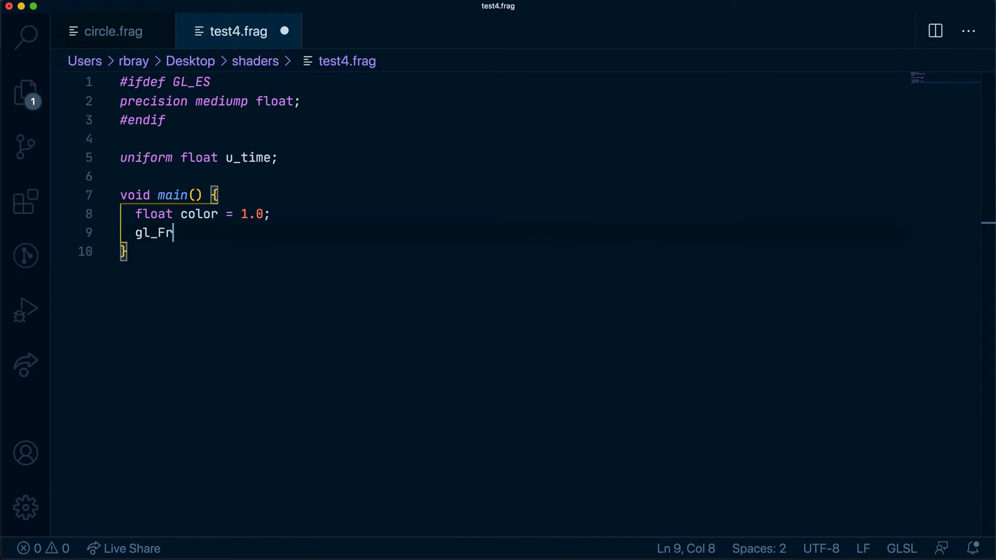
type("agColor")
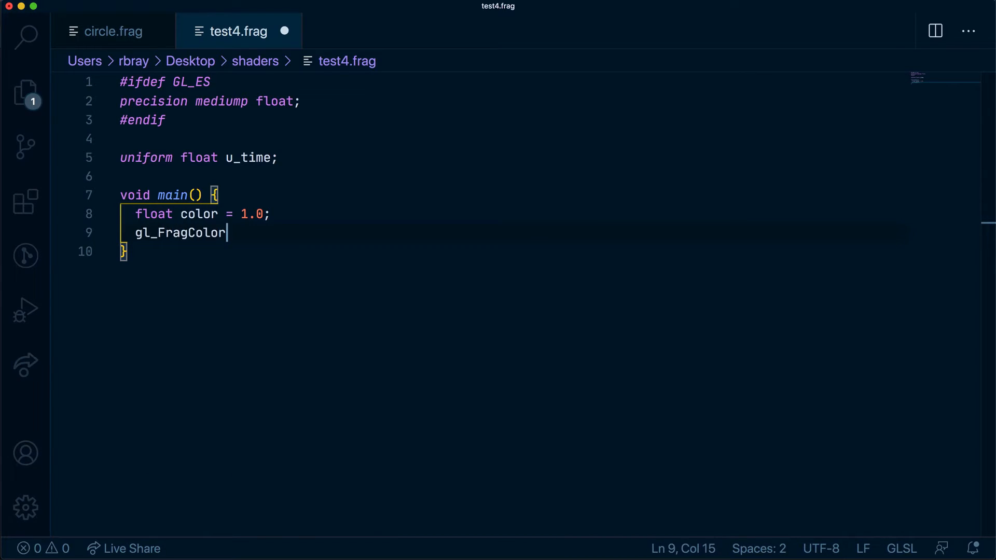
type("= vec")
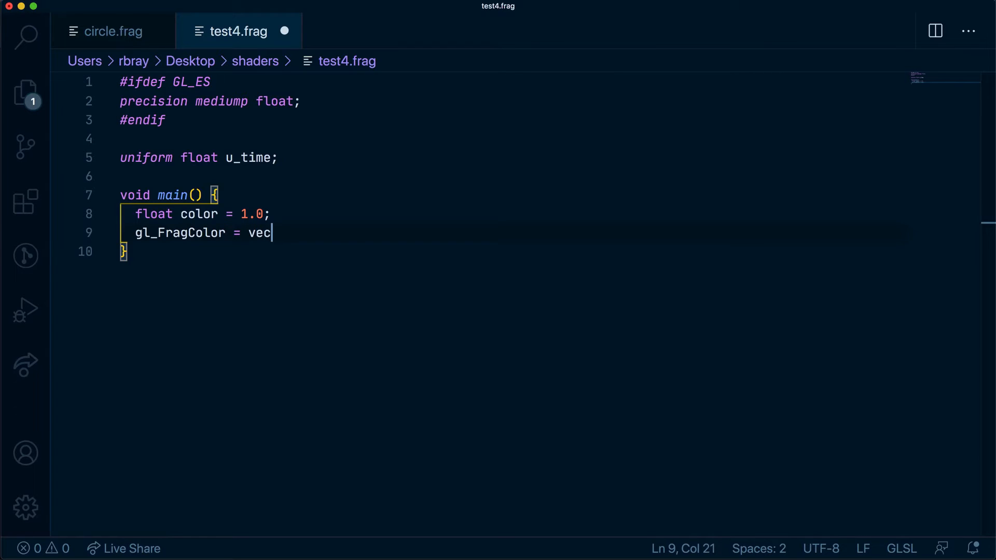
type("4()")
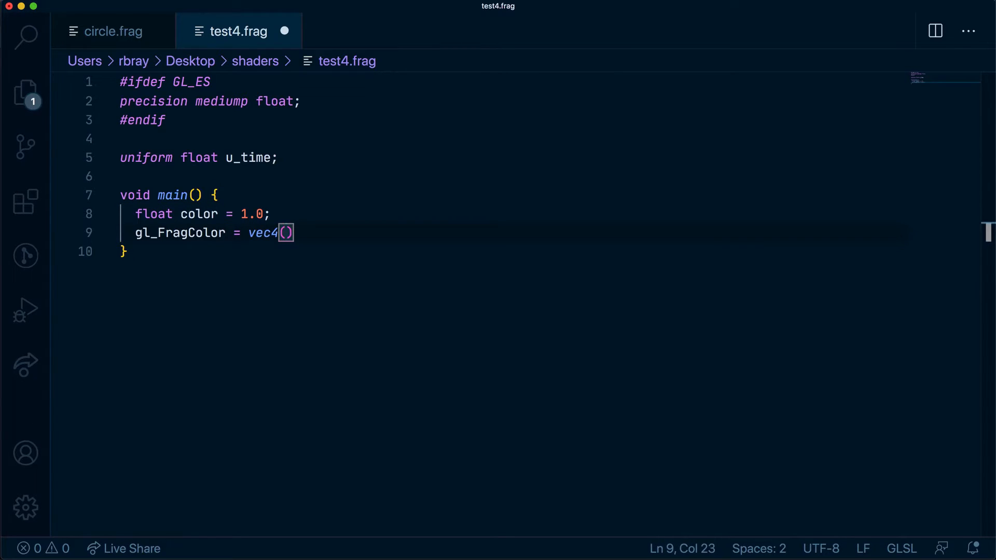
type(", 1.p")
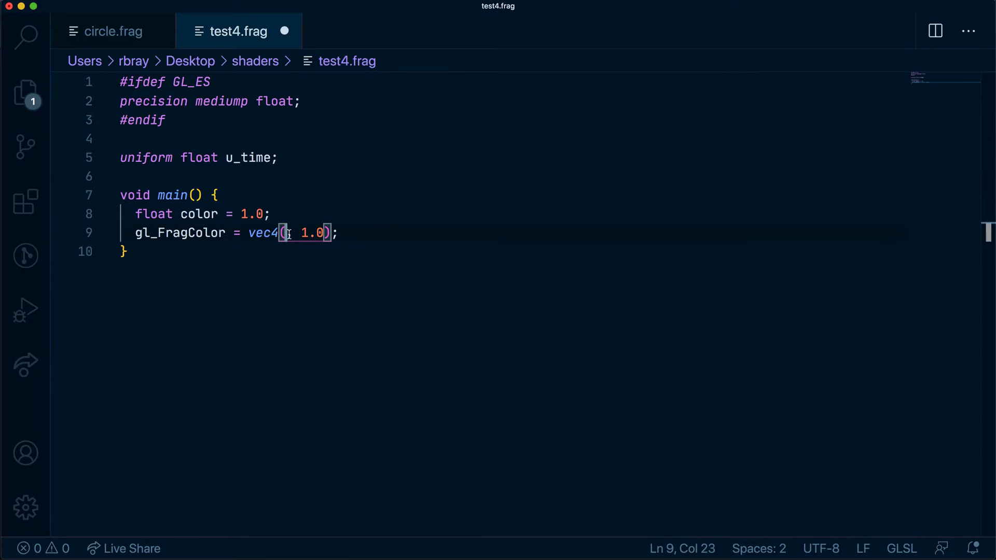
type("vec")
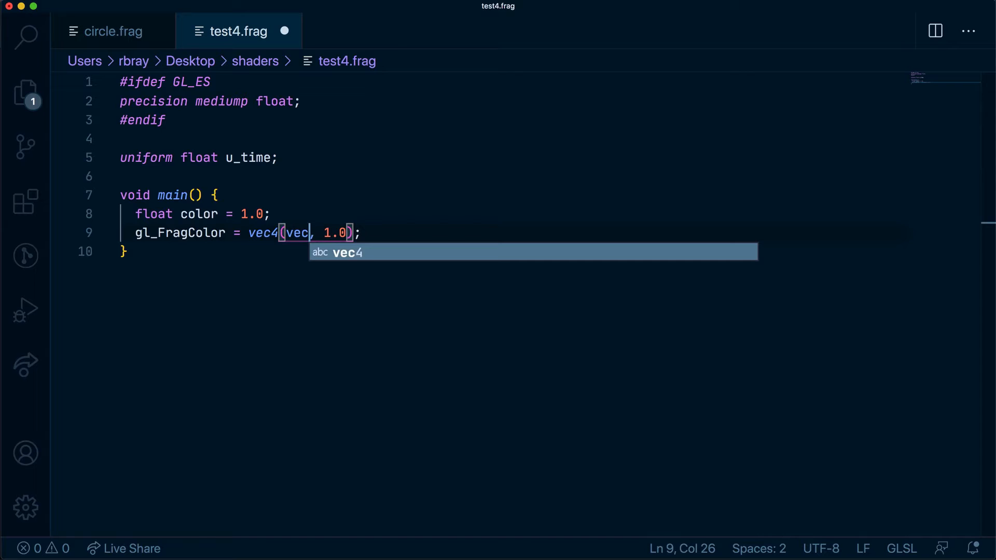
type("3(color")
type(">glsl")
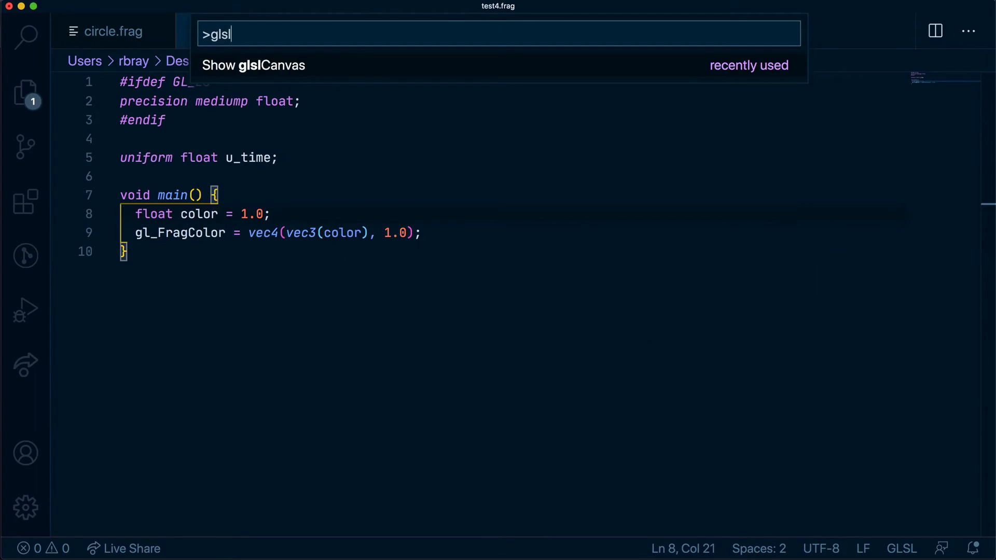
Step: Preview test4.frag in glslCanvas, trying colour 0.0 and -1.0 before restoring white at 1.0
left_click(253, 64)
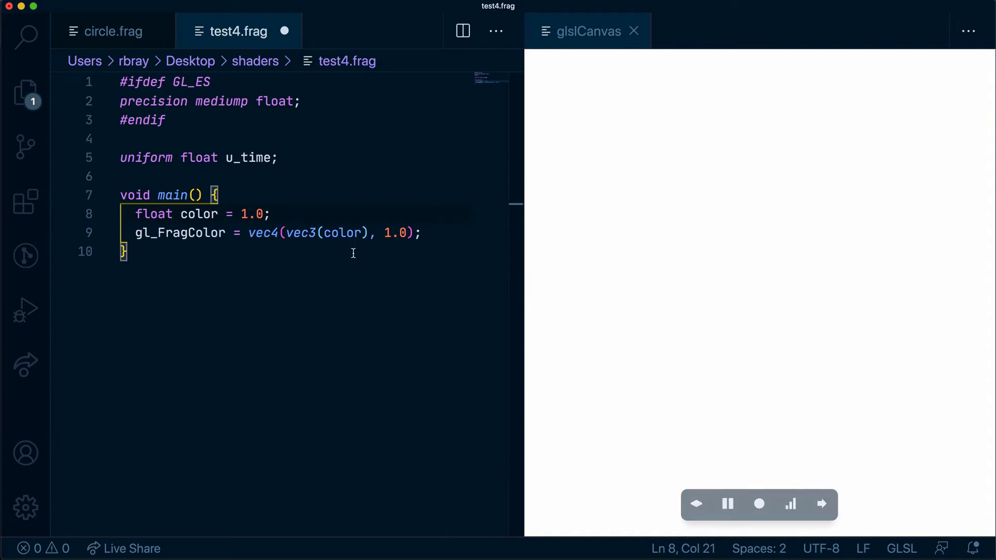
double_click(247, 158)
type("0")
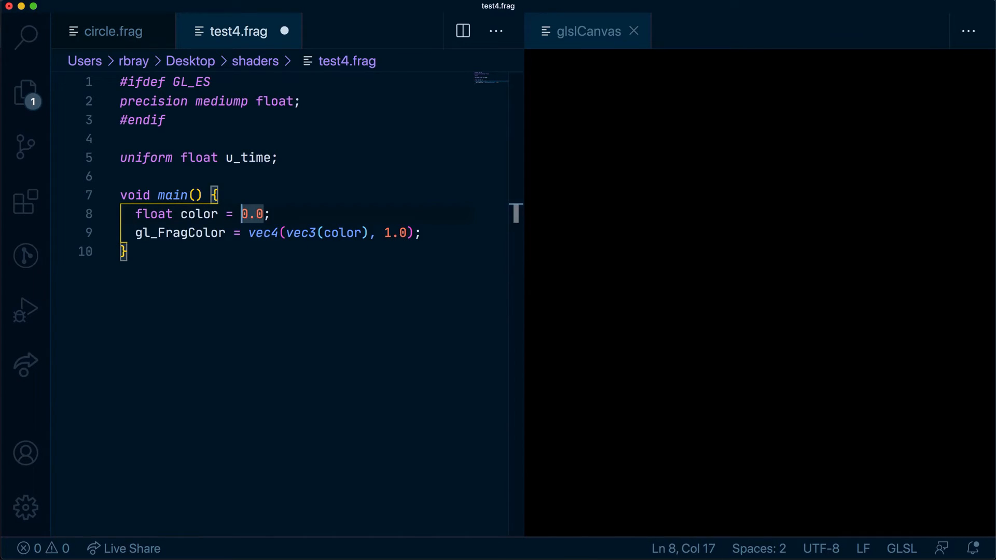
type("-1.0")
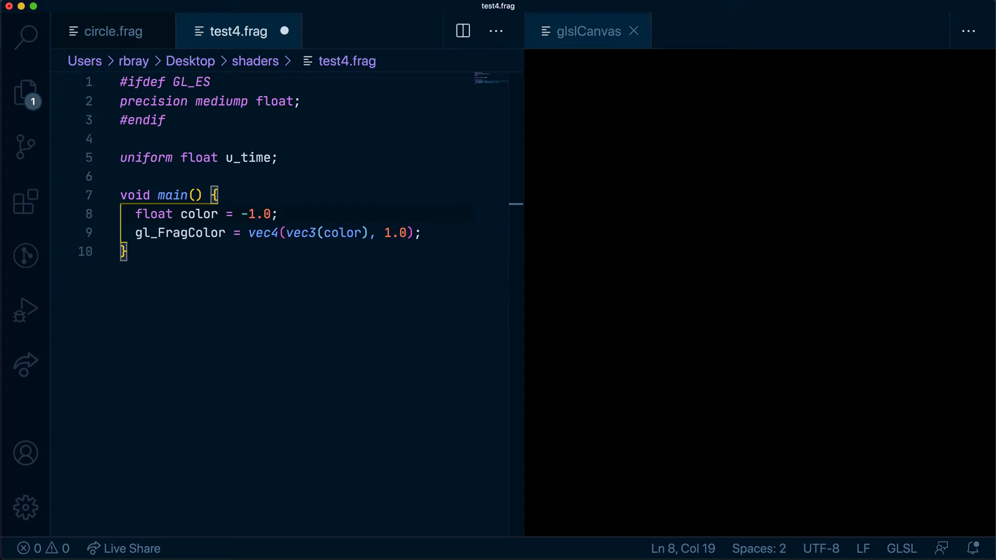
key("Backspace")
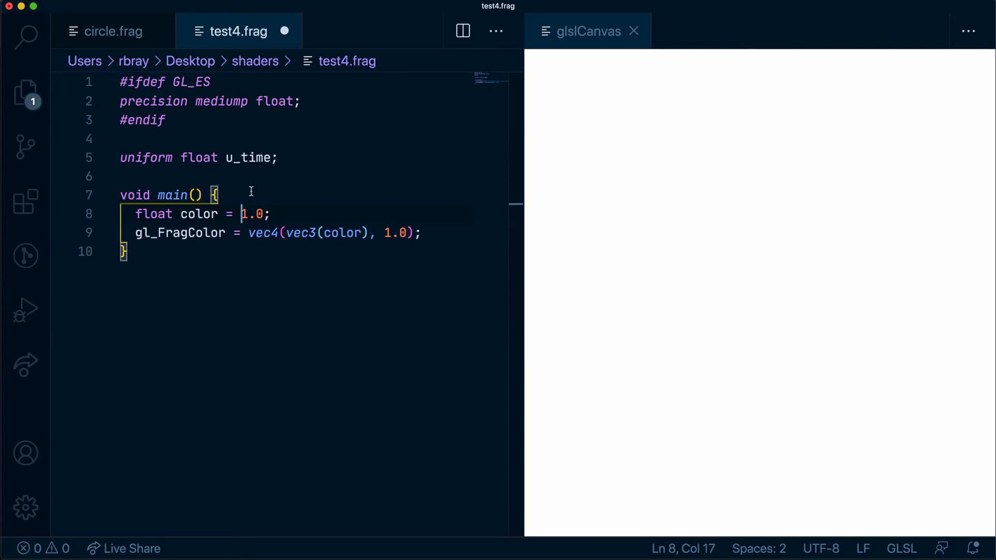
mouse_move(341, 234)
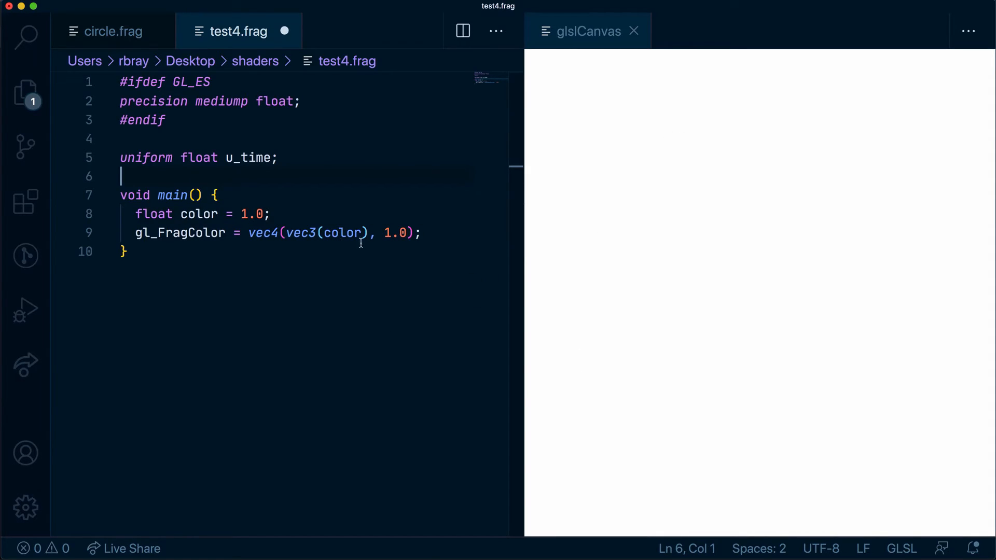
Step: Replace color with sin(u_time * 10.0) so the preview brightness pulses
type("sin")
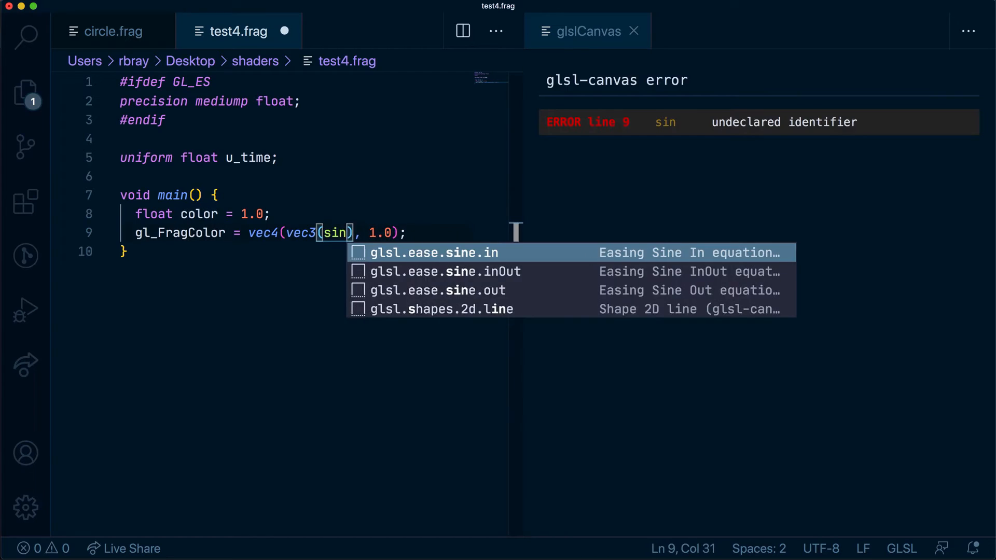
type("u_time )")
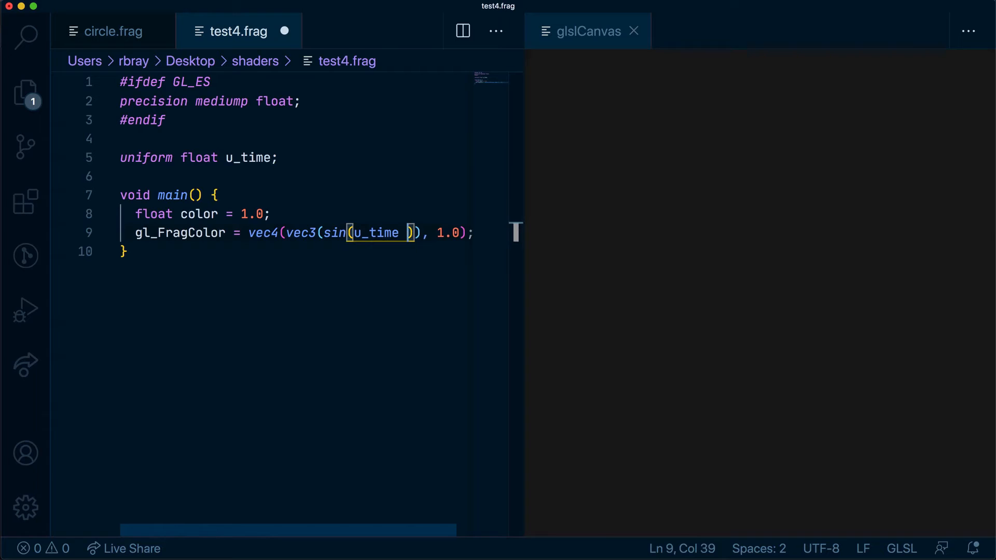
type("* 10.0")
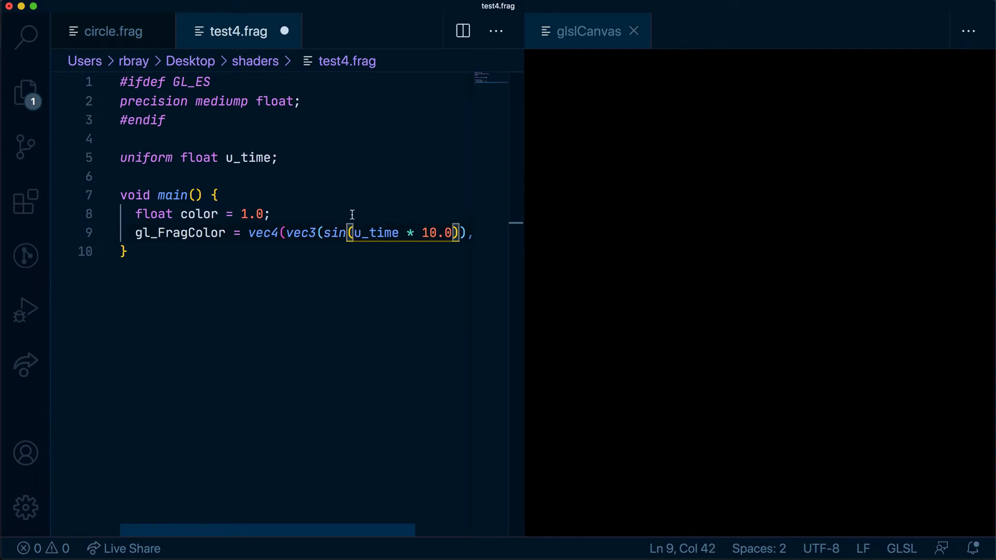
mouse_move(406, 308)
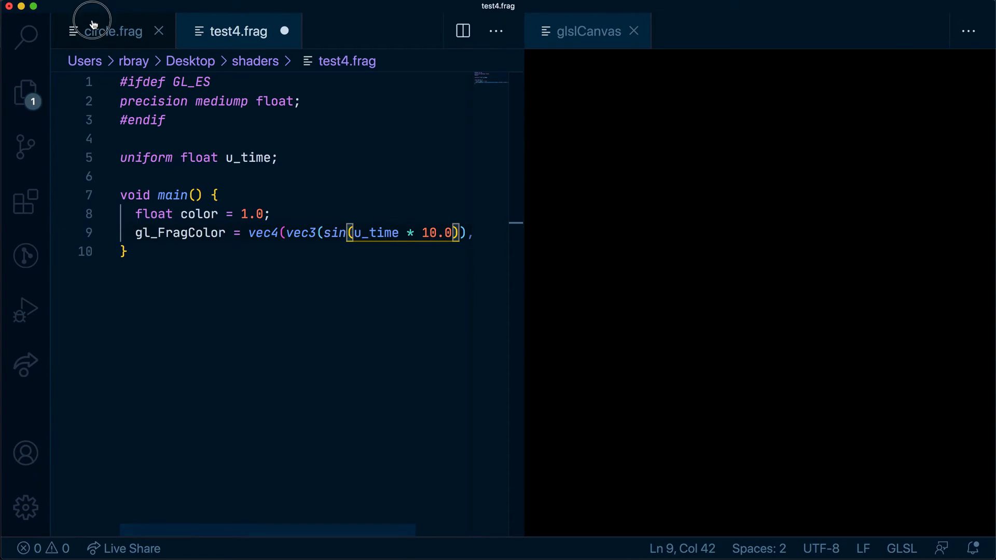
Step: Declare 'uniform float u_time;' in circle.frag and centre the circle at vec2(sin(u_time))
left_click(113, 31)
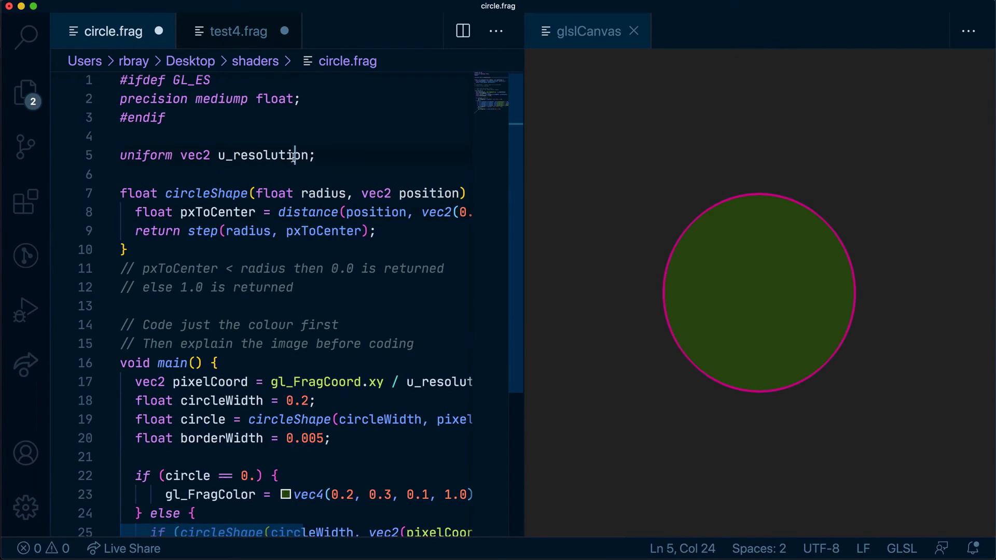
type("uniform float u_time;")
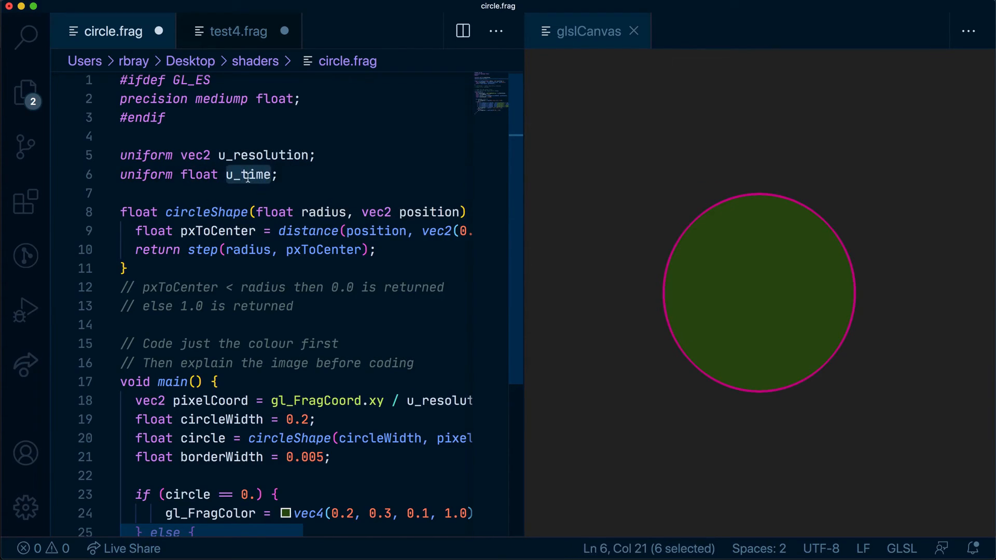
scroll("right", 3)
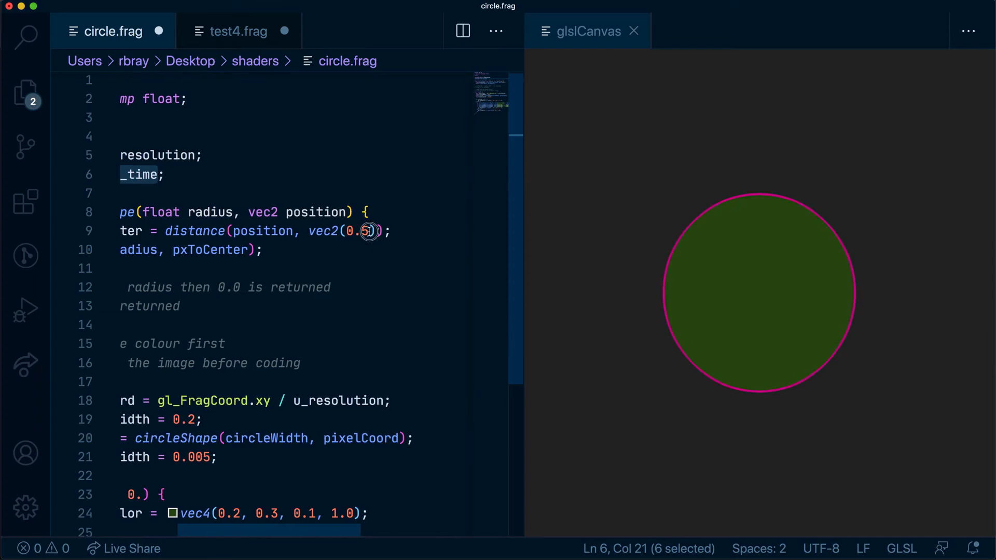
type("u_time")
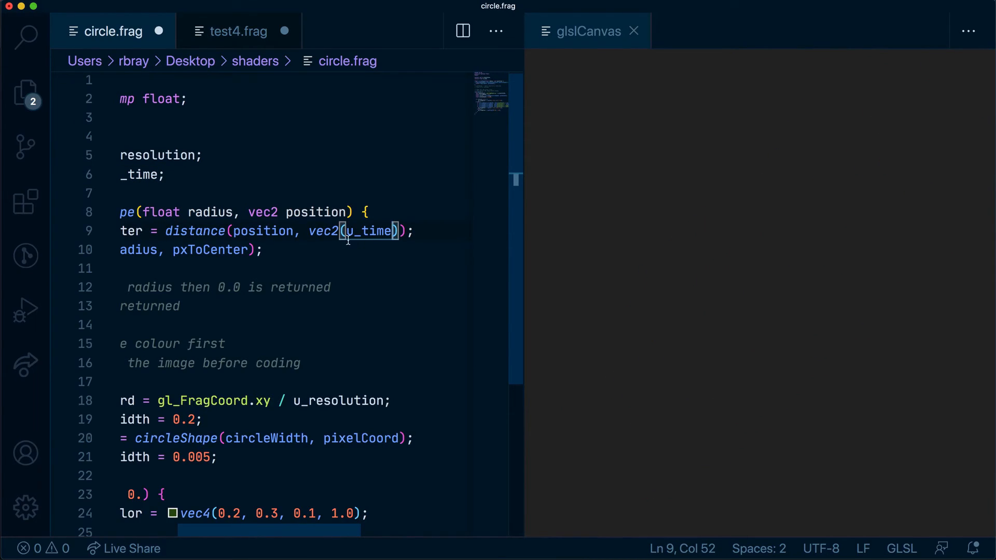
type("sin(")
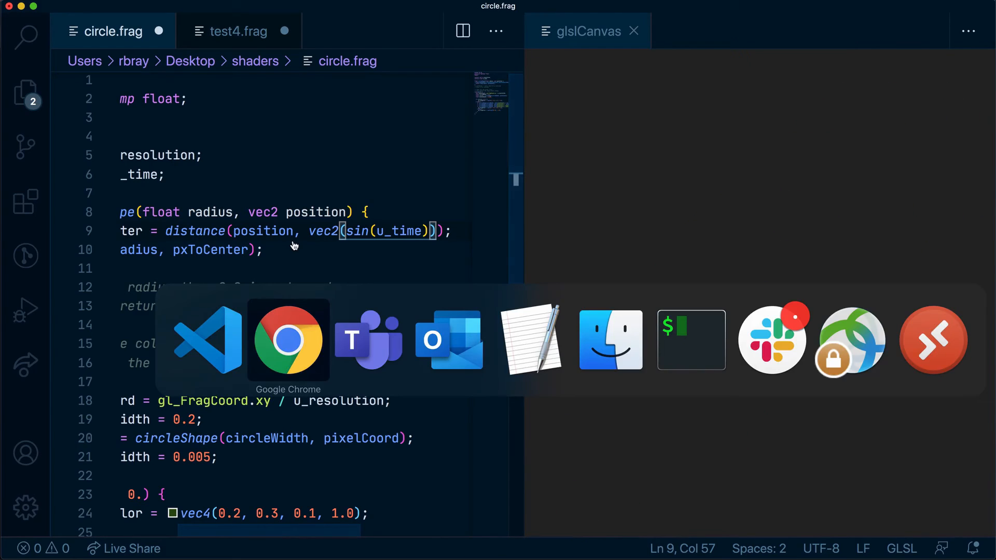
Step: Watch the glslCanvas preview for the circle moving back and forth with sin(u_time)
left_click(287, 341)
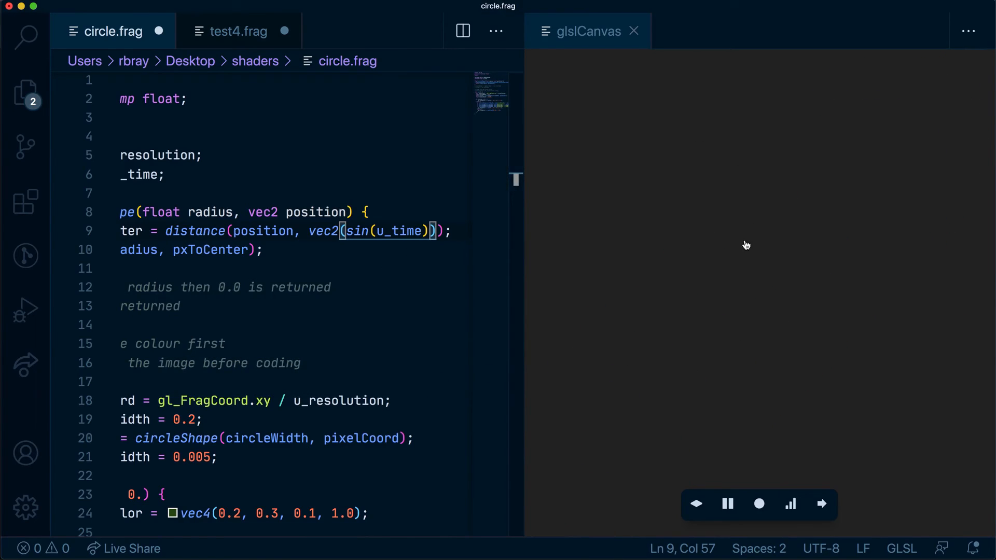
mouse_move(758, 342)
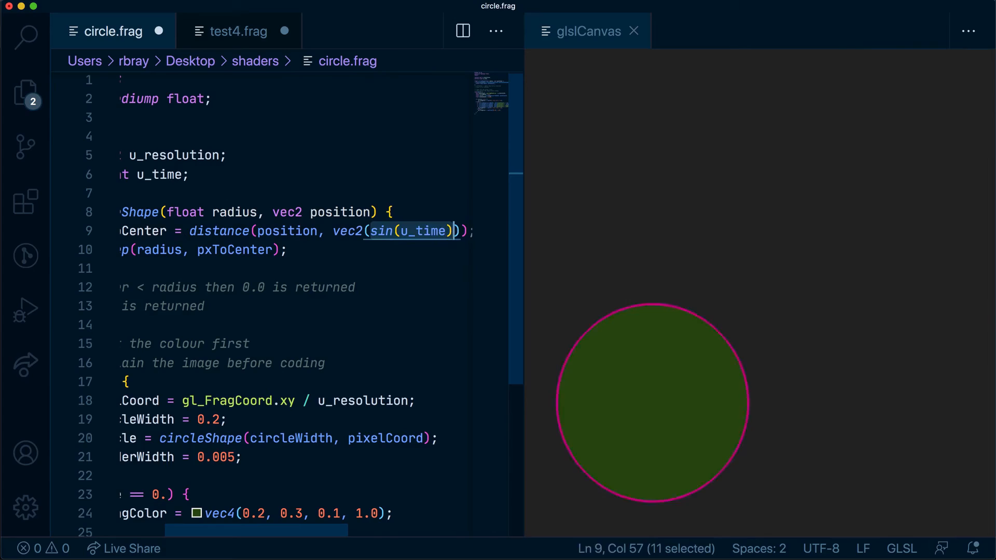
Step: Centre the circle at vec2(sin(u_time), cos(u_time)) so it travels a circular path
type(", sin(u_time)")
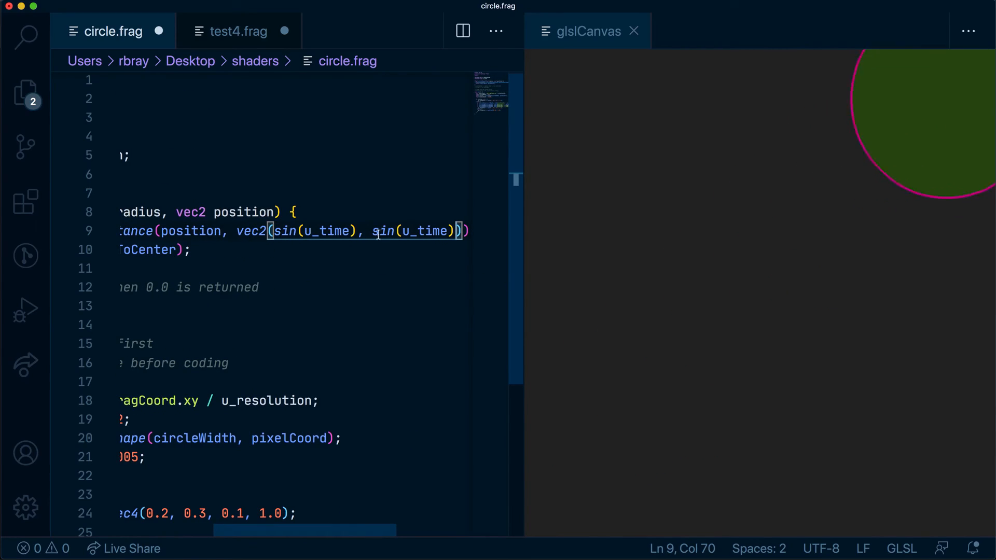
double_click(381, 230)
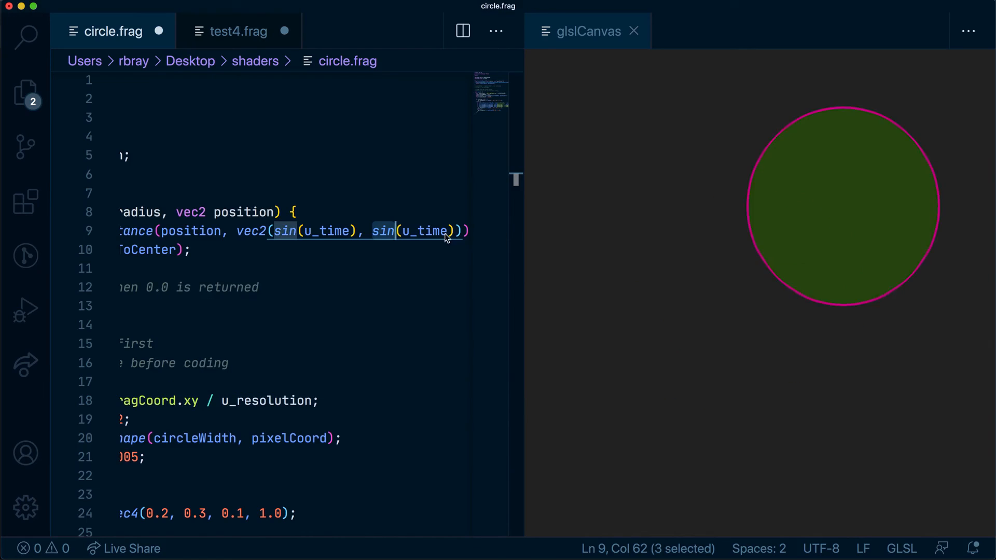
type("cos")
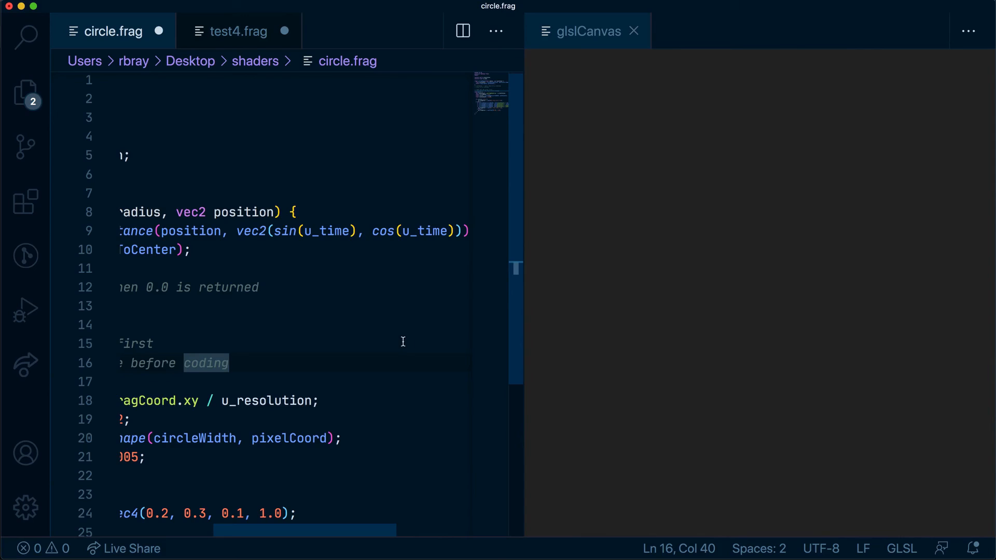
mouse_move(426, 293)
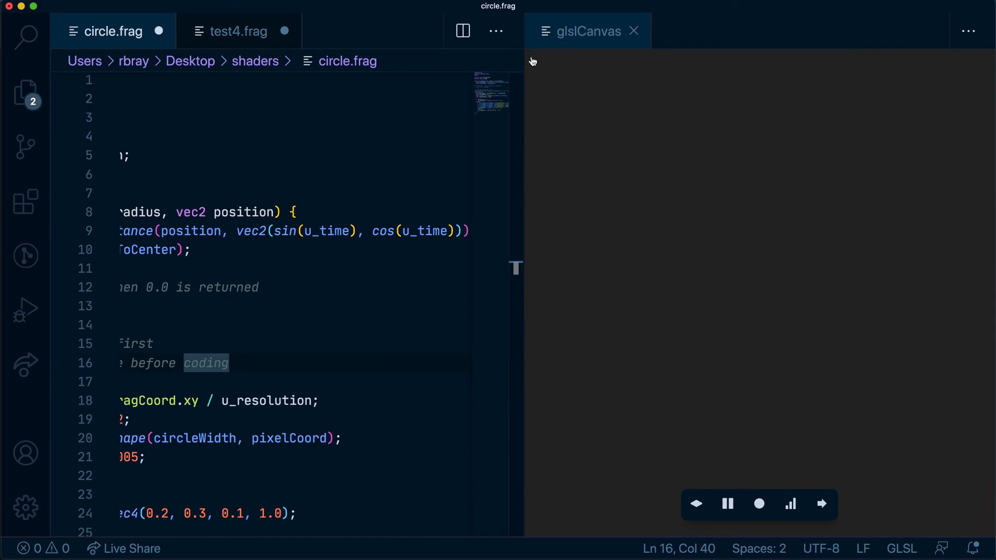
mouse_move(917, 552)
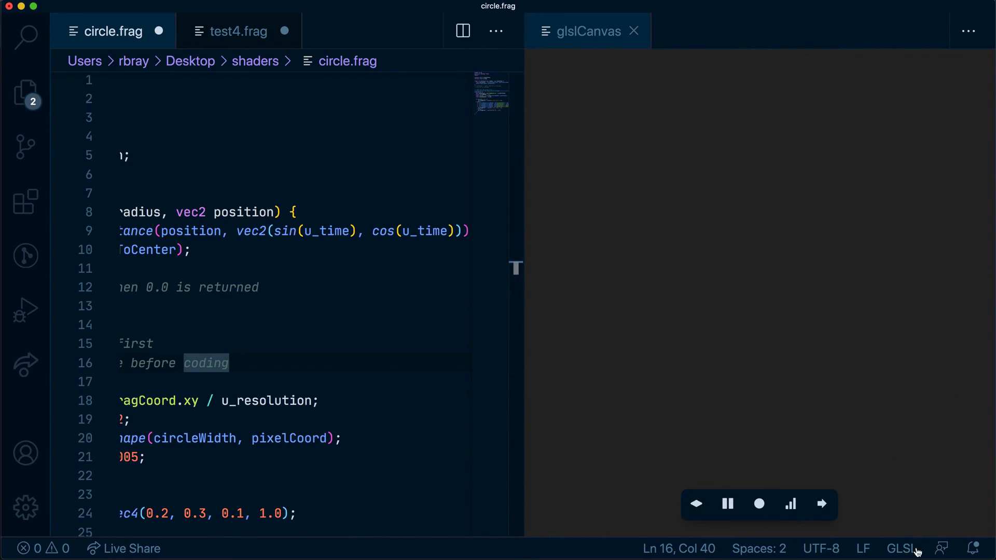
mouse_move(605, 369)
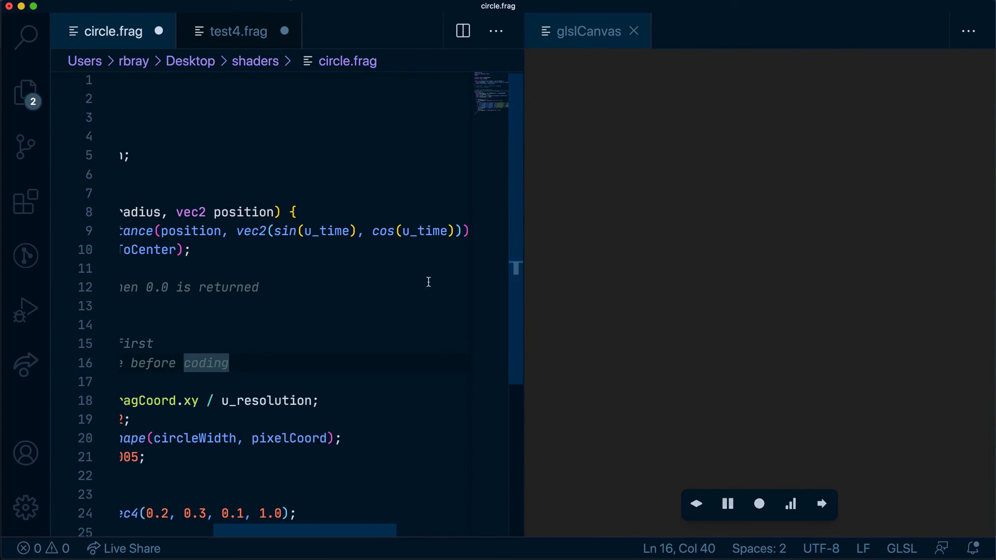
scroll("left", 3)
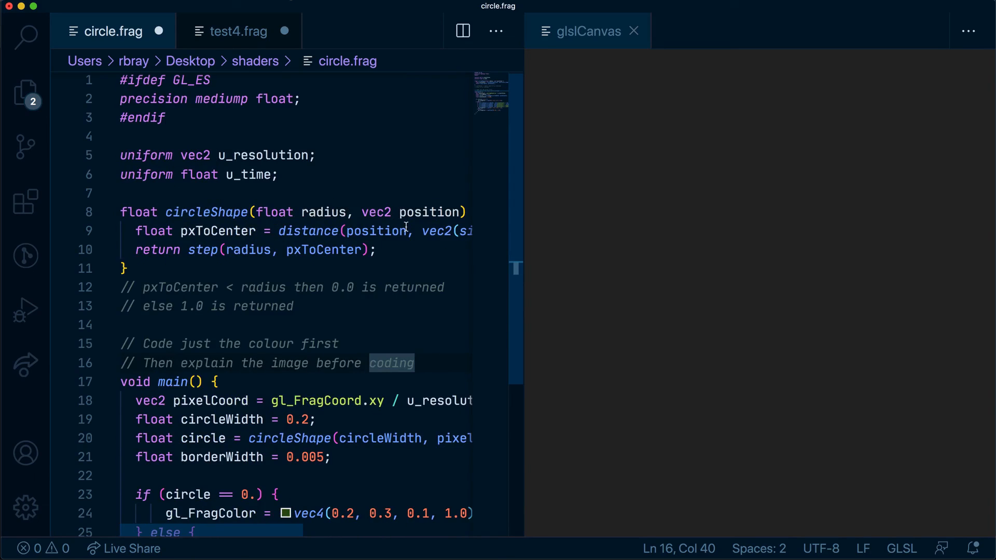